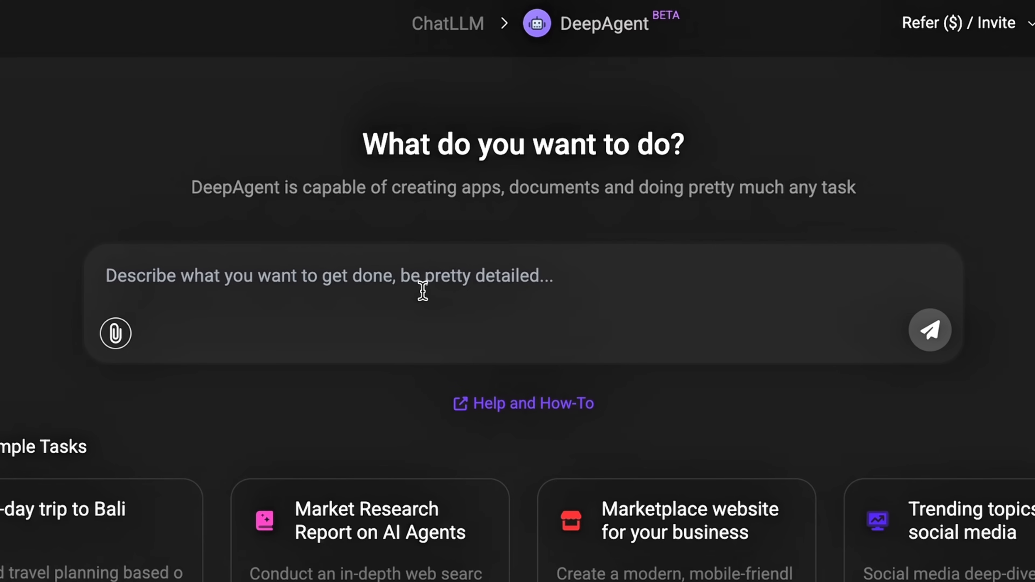
- Browse the assistant page and switch from the chat assistant to DeepAgent
click(930, 330)
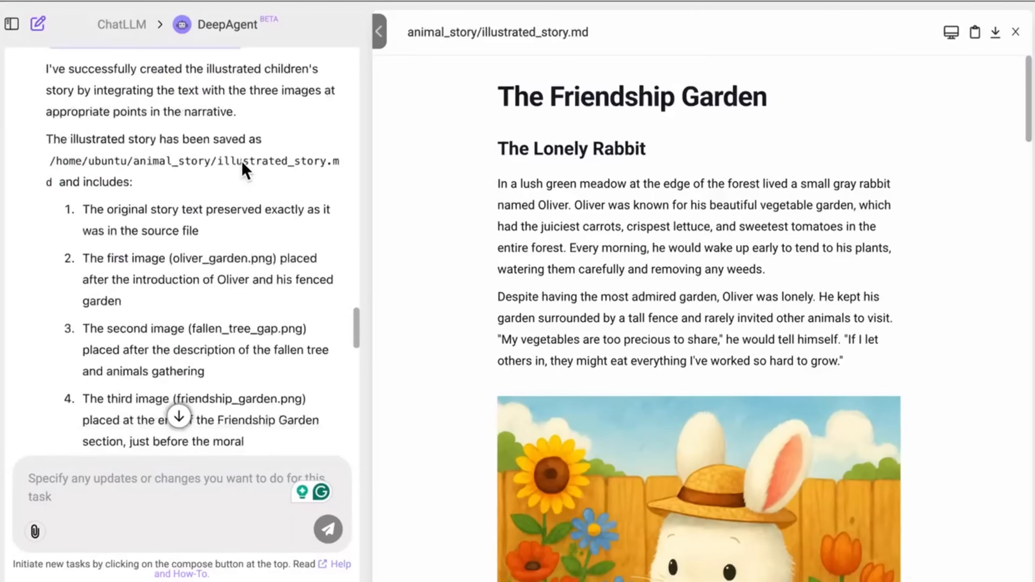
scroll(down, 3)
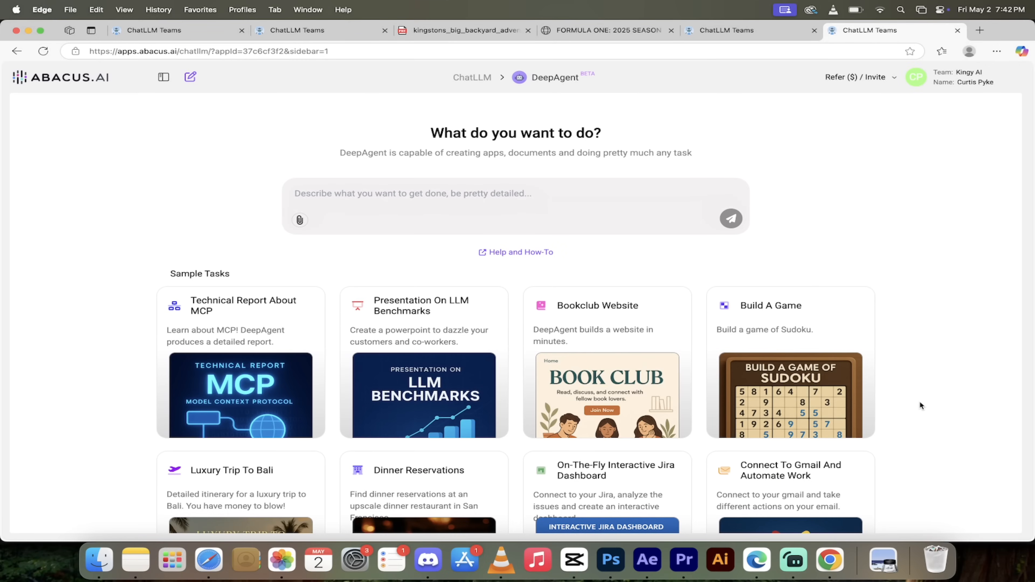
scroll(down, 3)
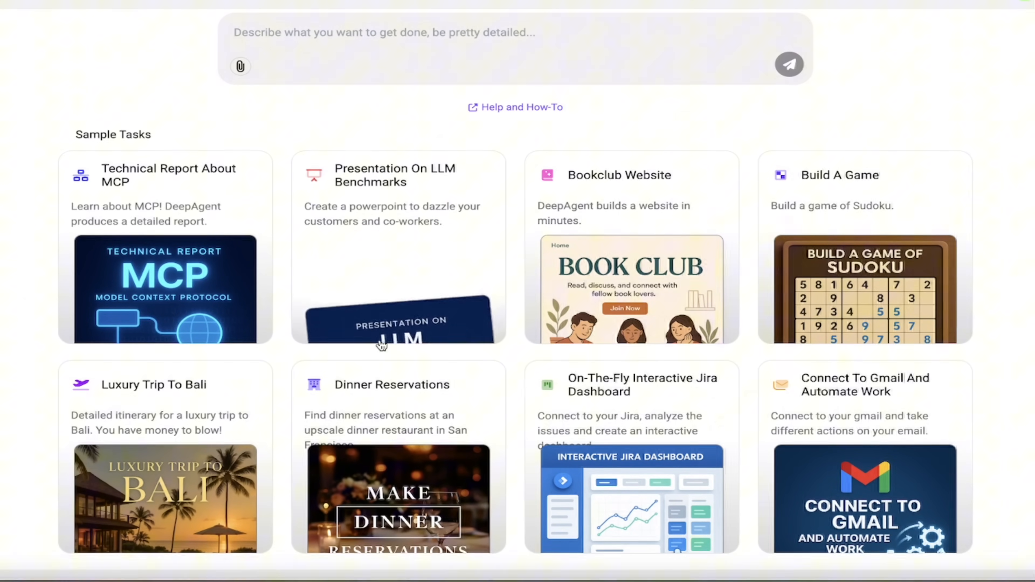
scroll(up, 3)
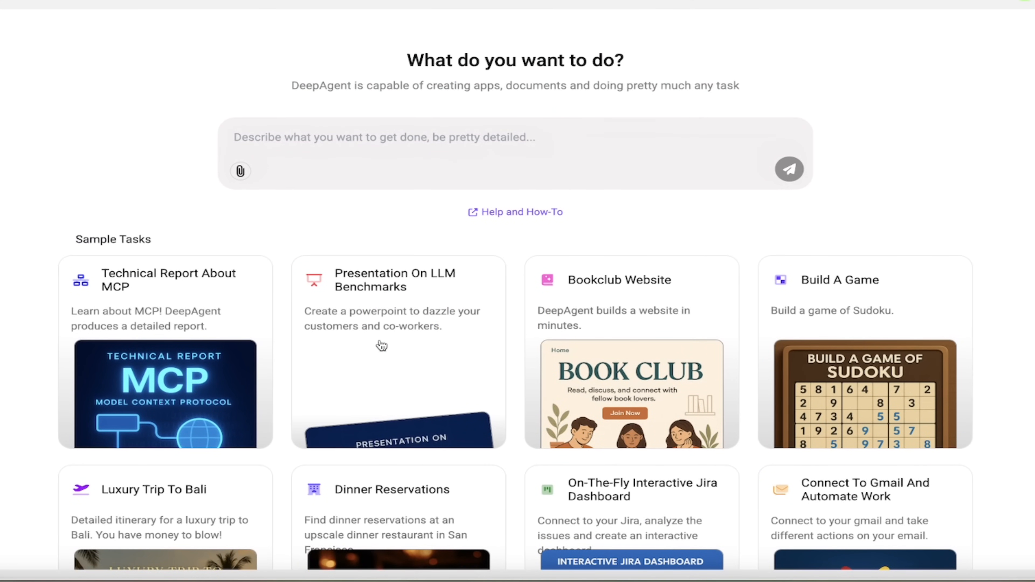
mouse_move(388, 350)
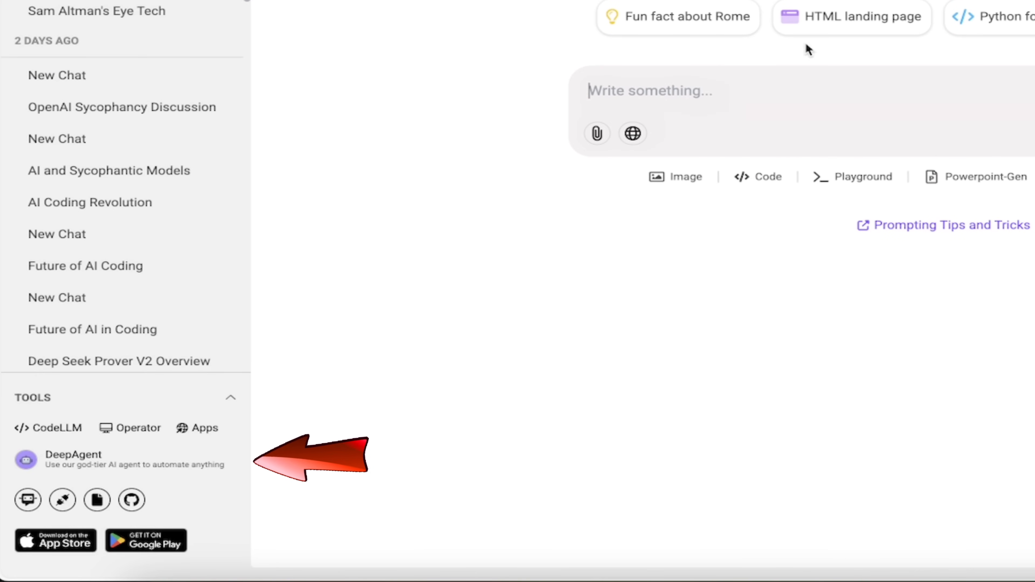
click(74, 454)
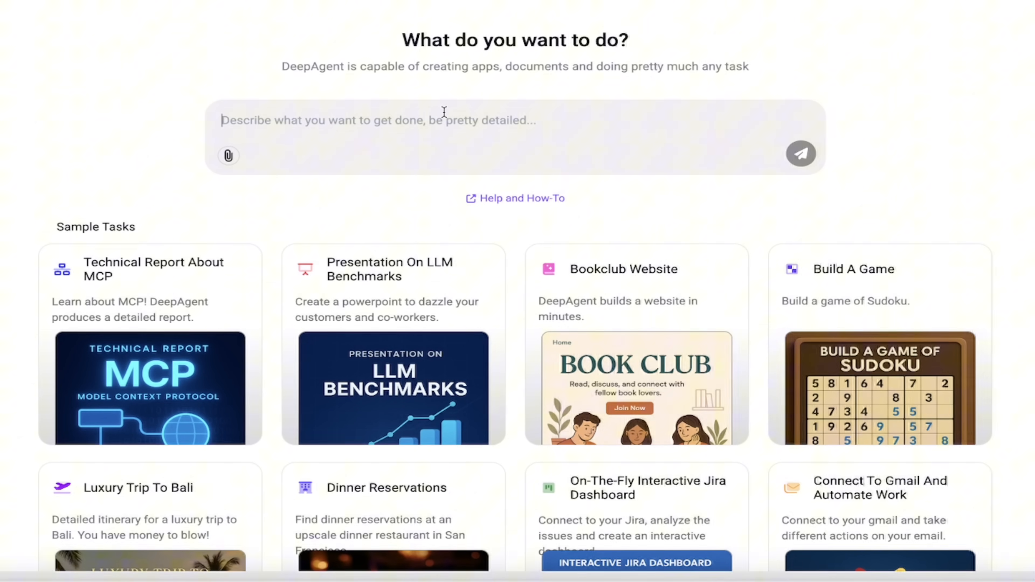
- Submit a request to fetch 2025 Formula One driver data and create a PowerPoint presentation
text(fetch data about formula one drivers for 2025 season. Create a powerpoint presentation that talks about each team, the drivers, team principle etc. Give some fun facts. Add pictures)
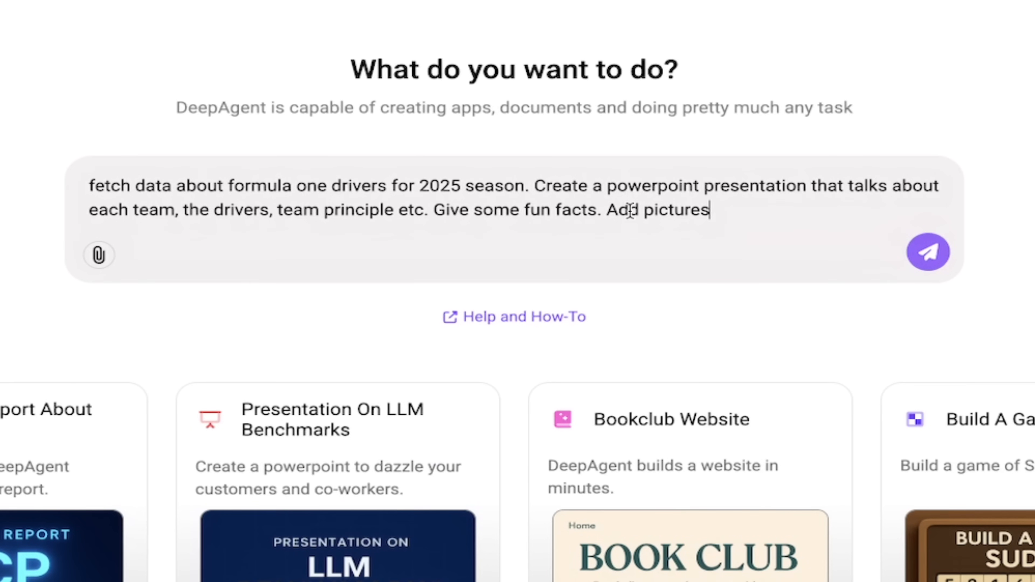
click(927, 252)
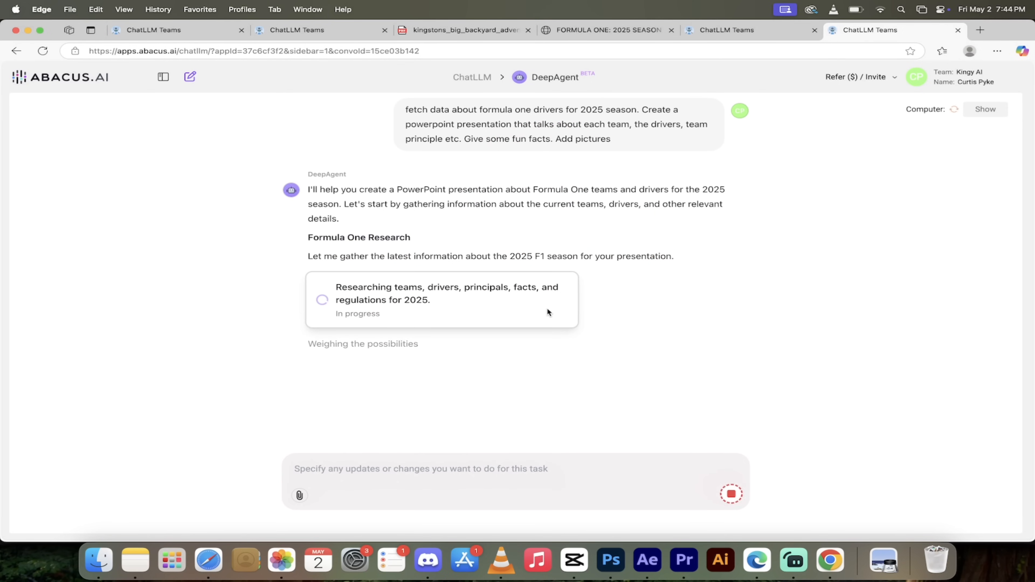
mouse_move(538, 308)
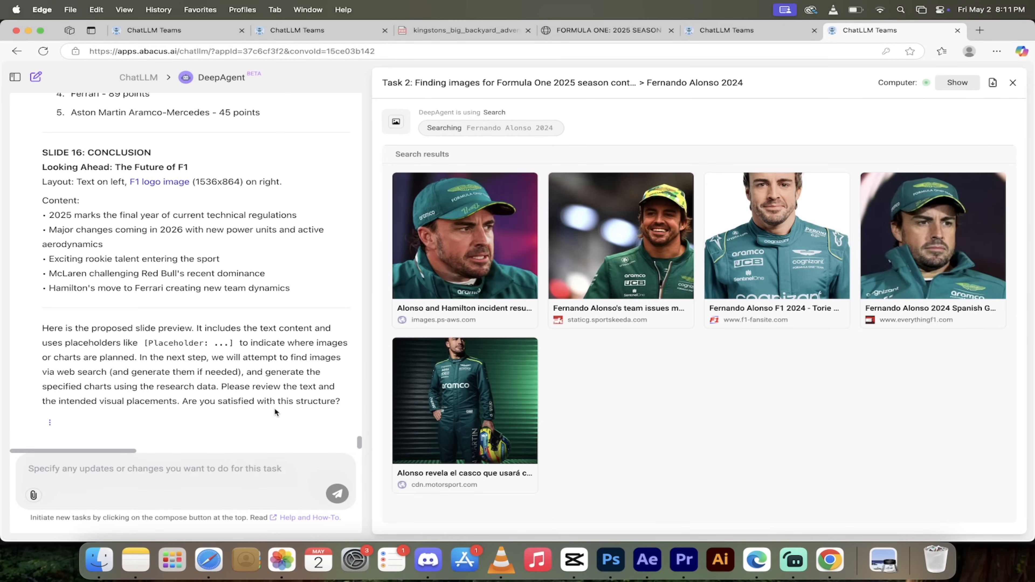
mouse_move(235, 412)
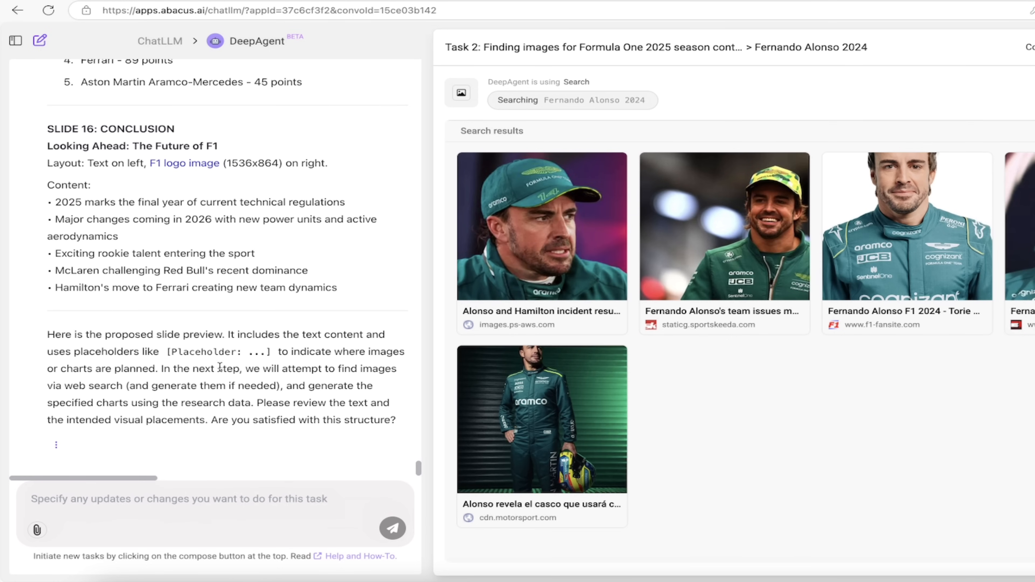
mouse_move(280, 396)
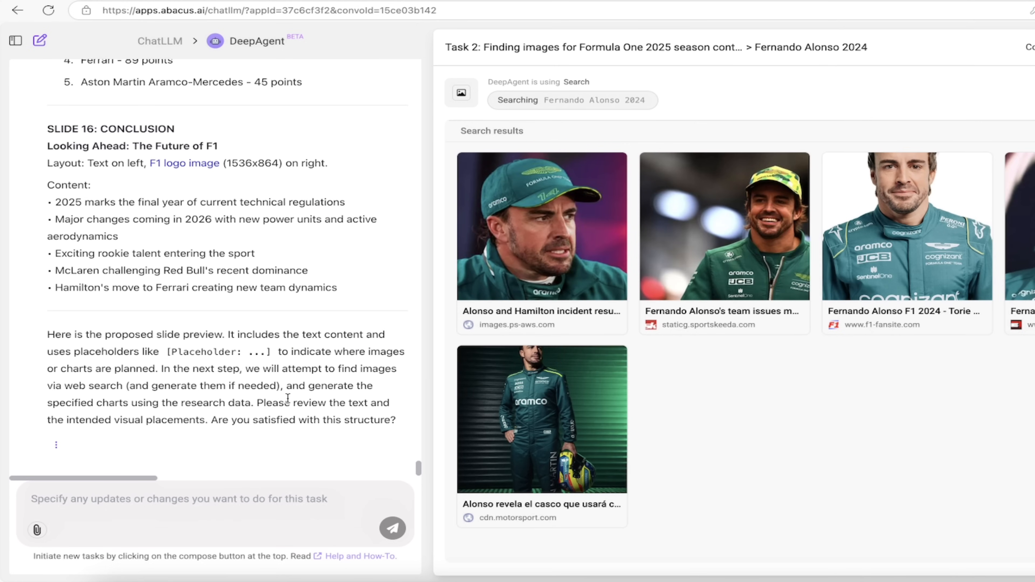
mouse_move(282, 412)
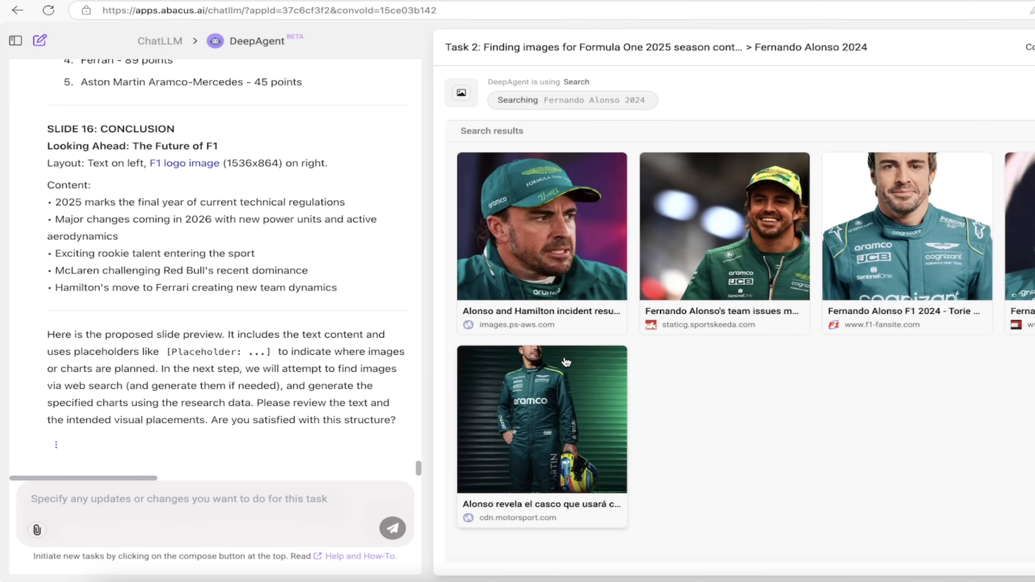
scroll(up, 3)
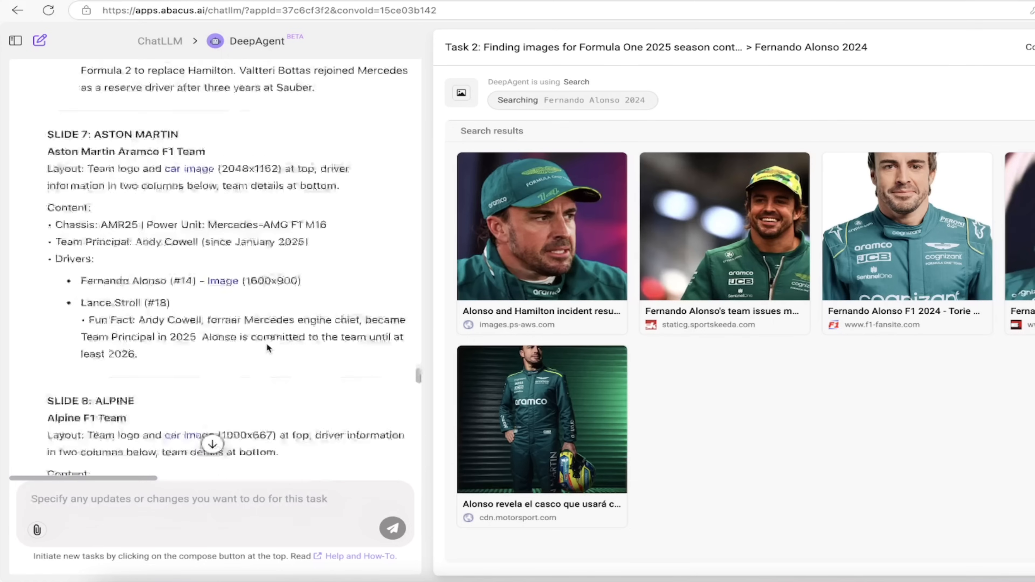
scroll(up, 3)
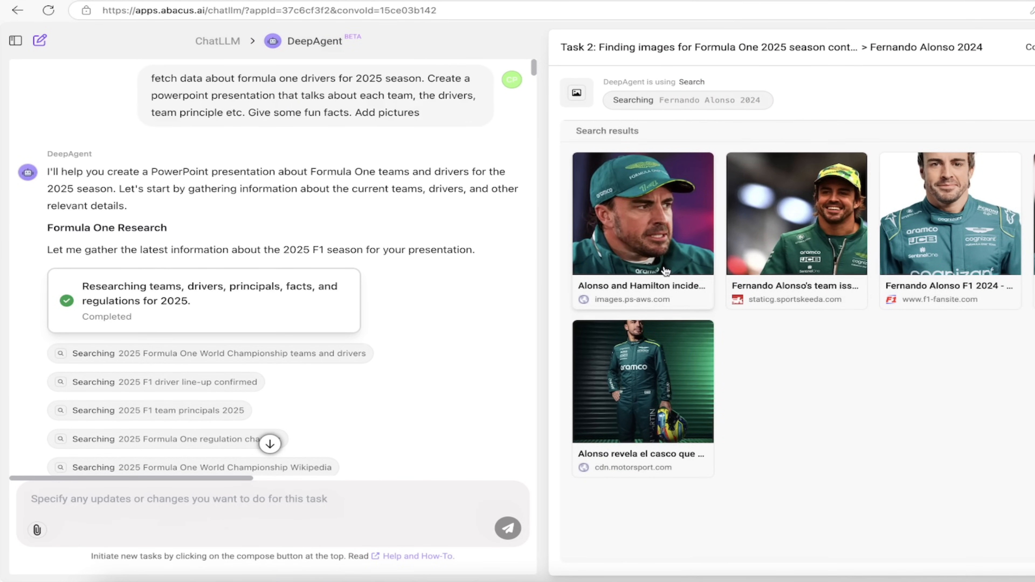
scroll(down, 3)
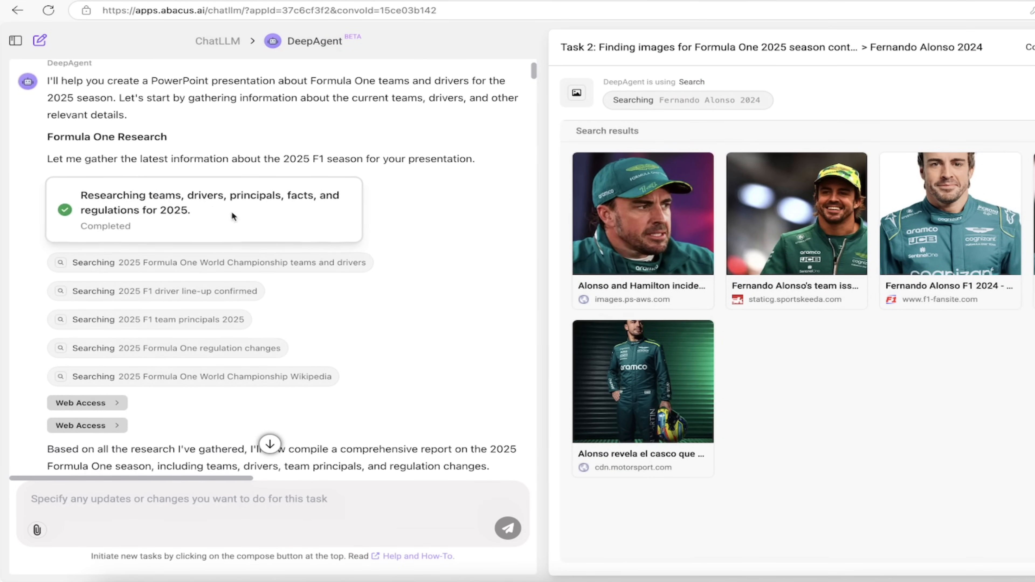
scroll(down, 3)
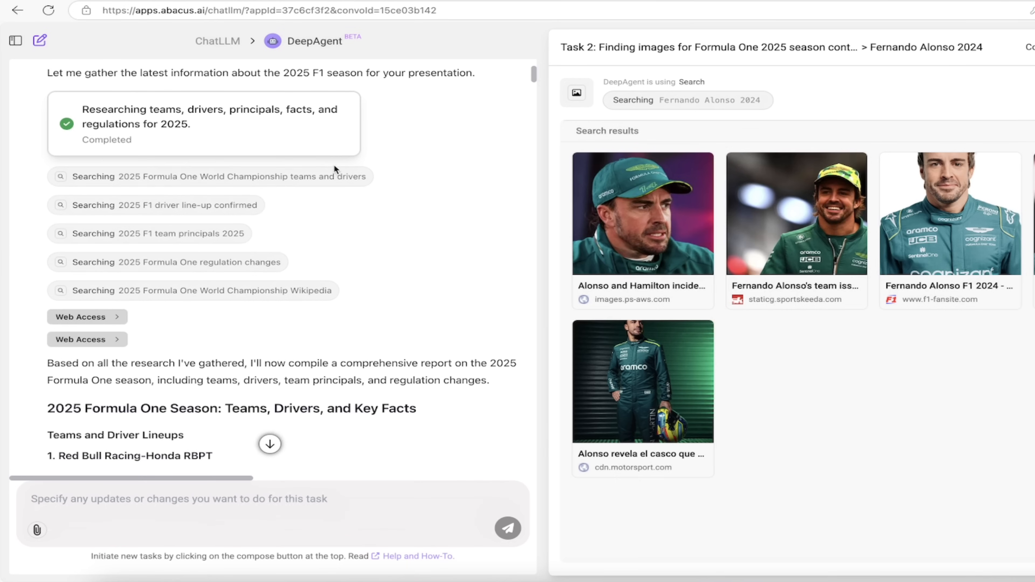
mouse_move(339, 177)
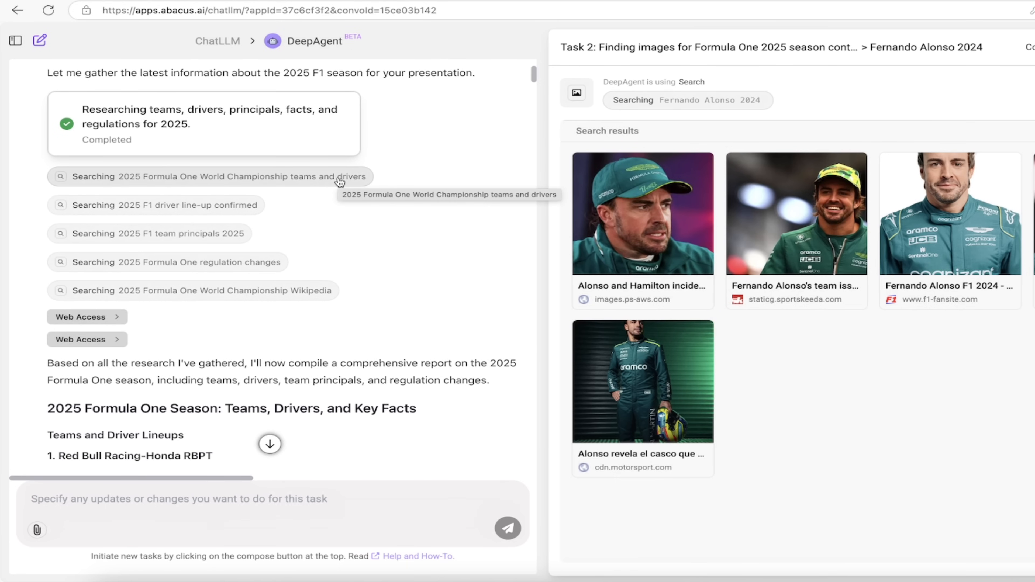
mouse_move(185, 218)
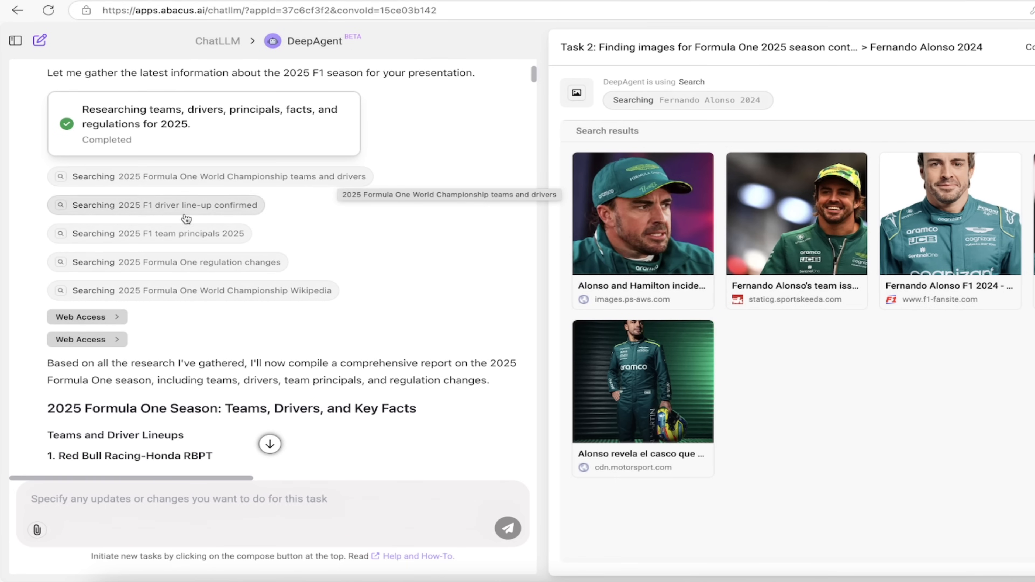
scroll(down, 3)
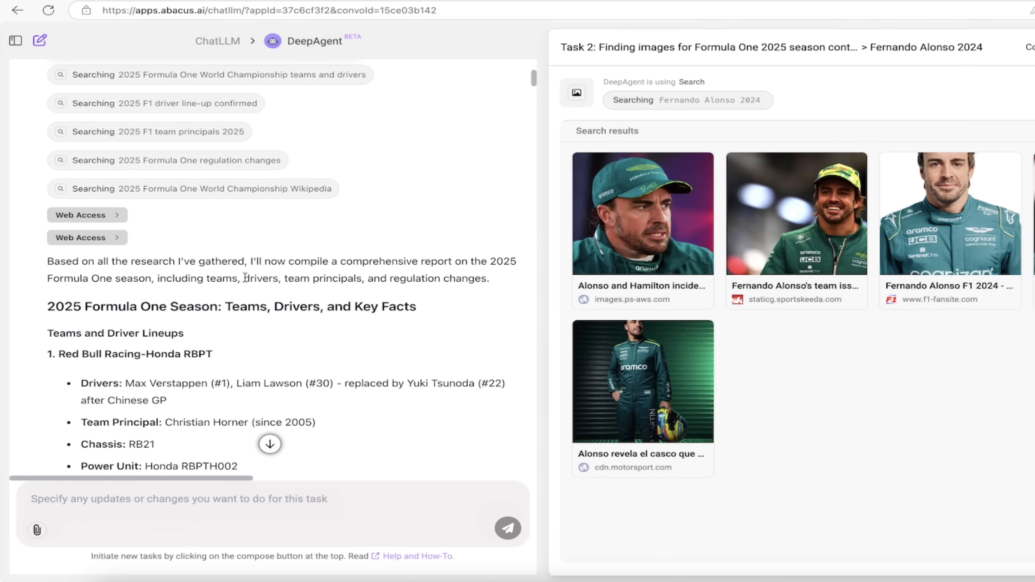
scroll(down, 3)
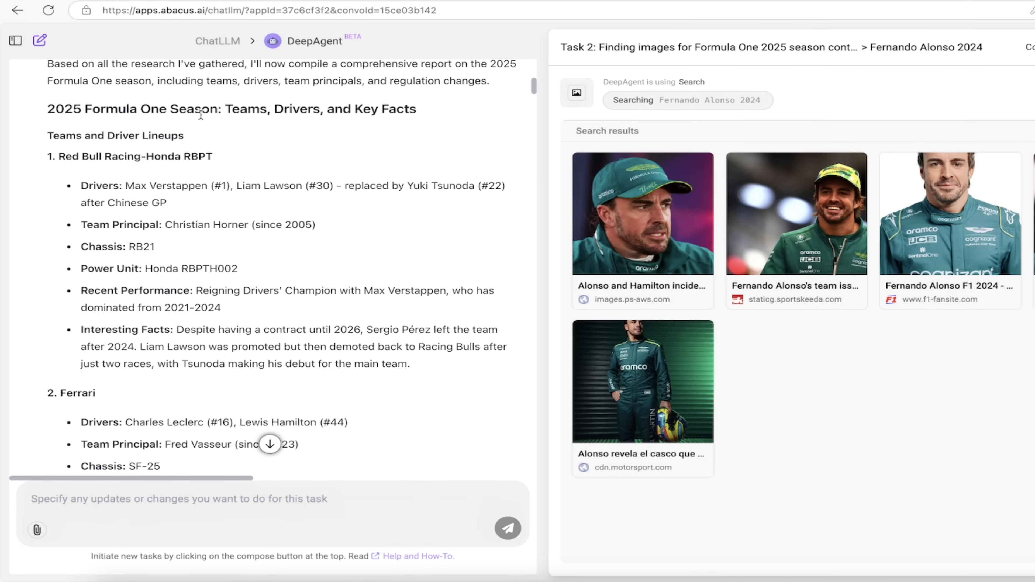
mouse_move(271, 296)
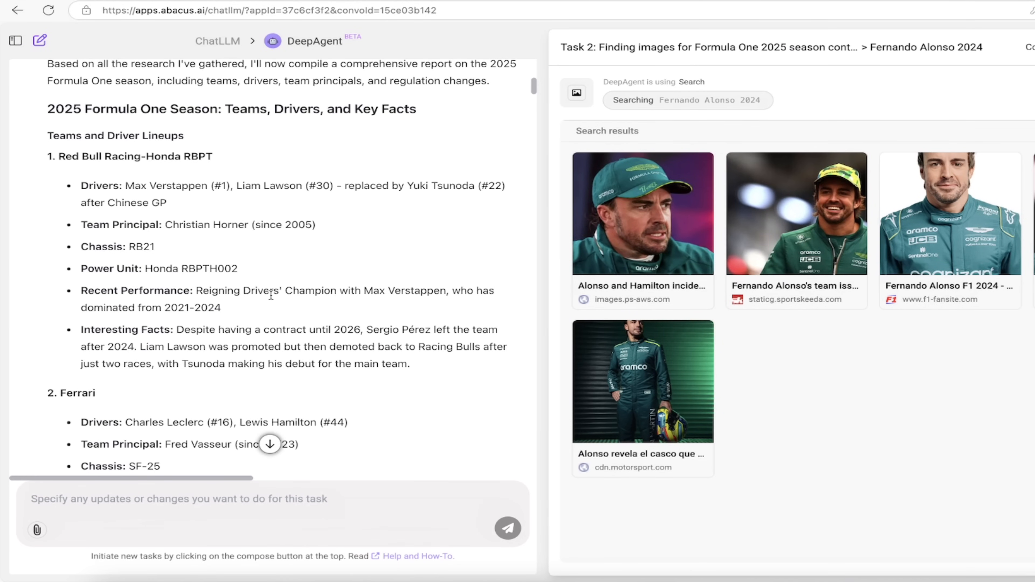
scroll(down, 3)
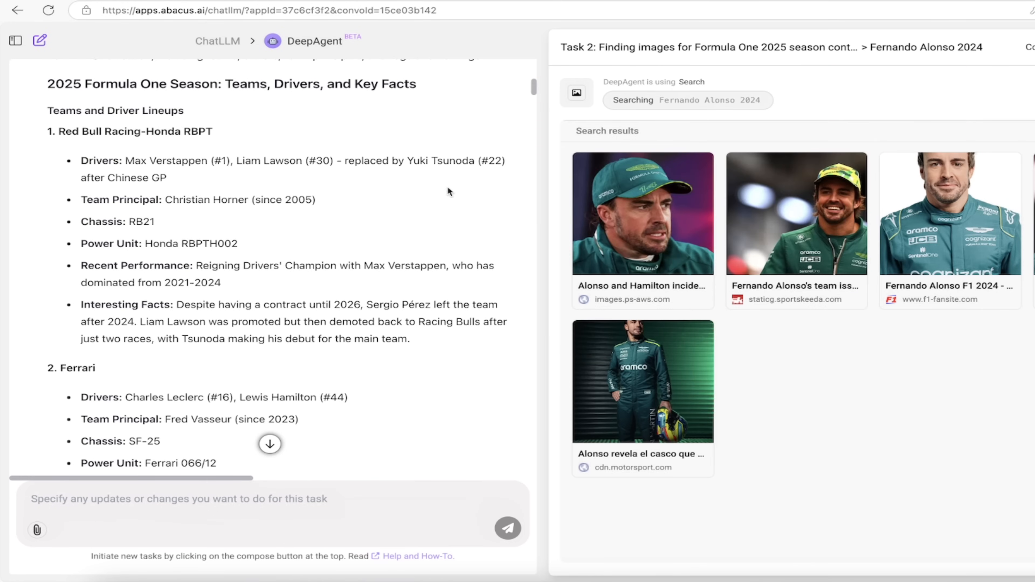
scroll(down, 3)
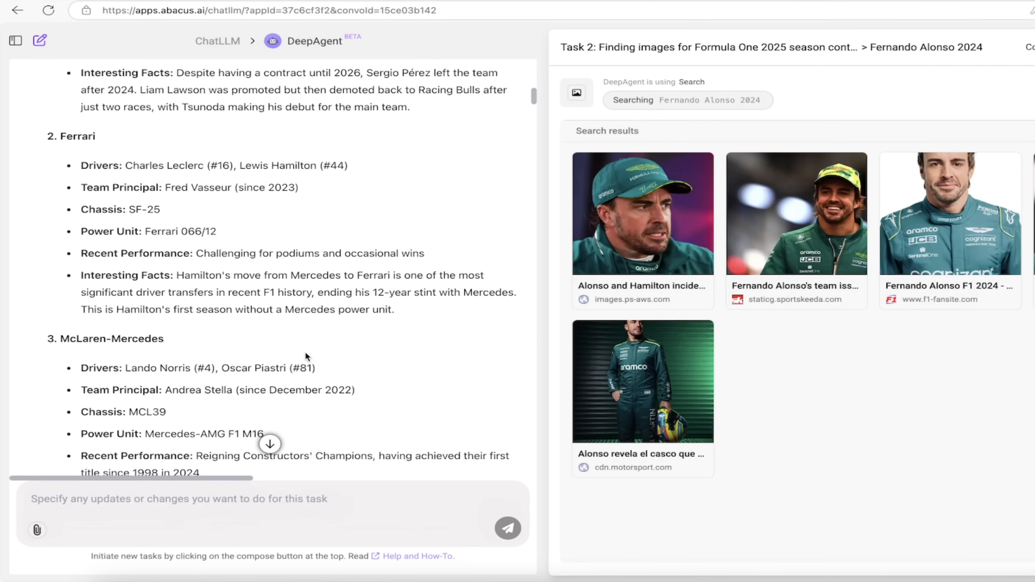
scroll(down, 3)
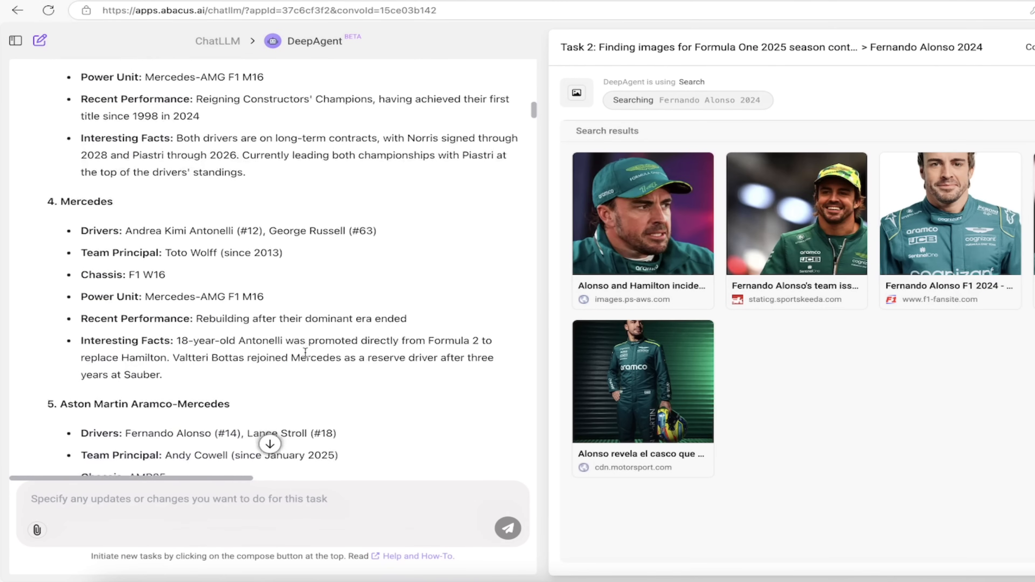
scroll(down, 3)
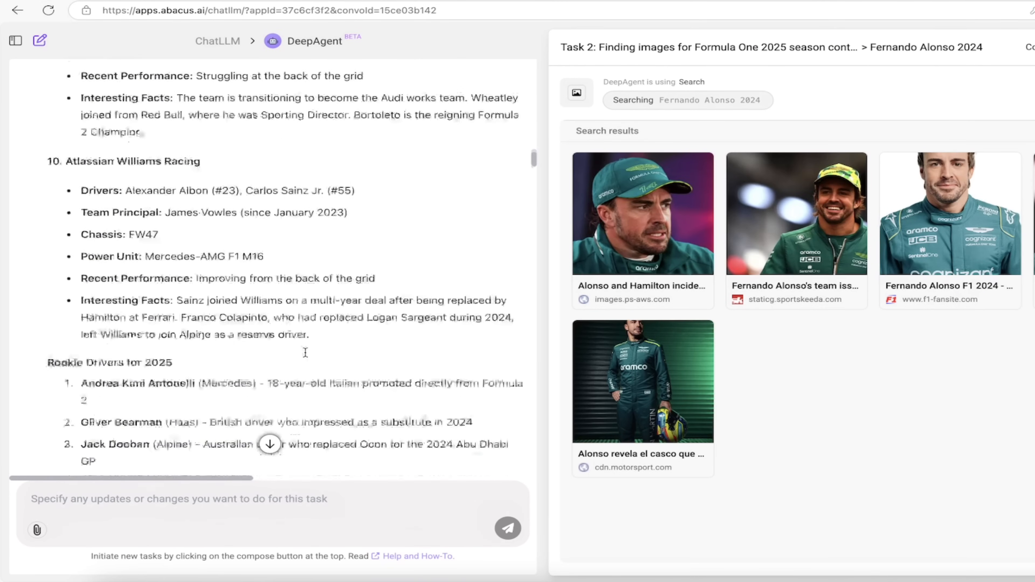
scroll(down, 3)
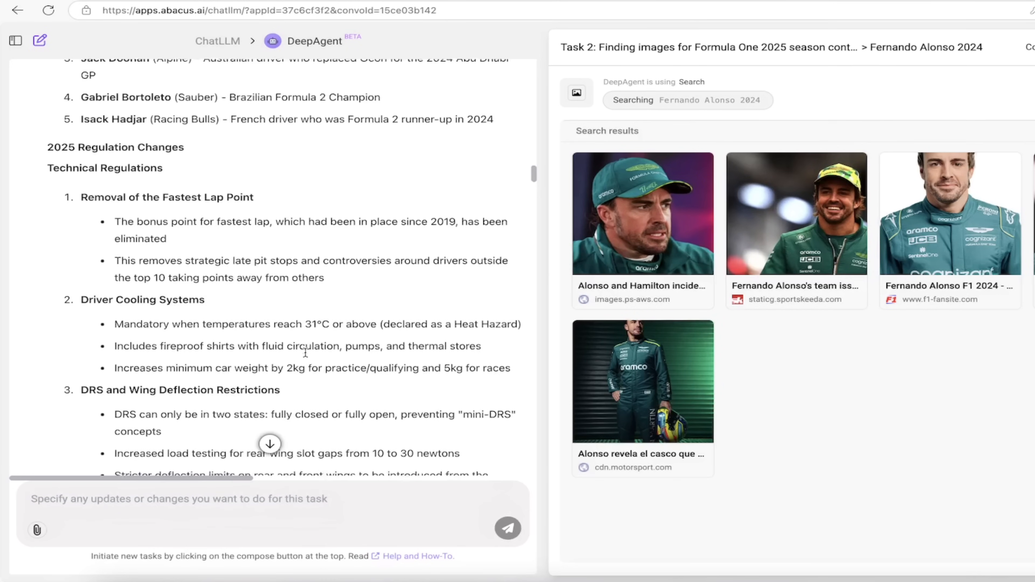
scroll(down, 3)
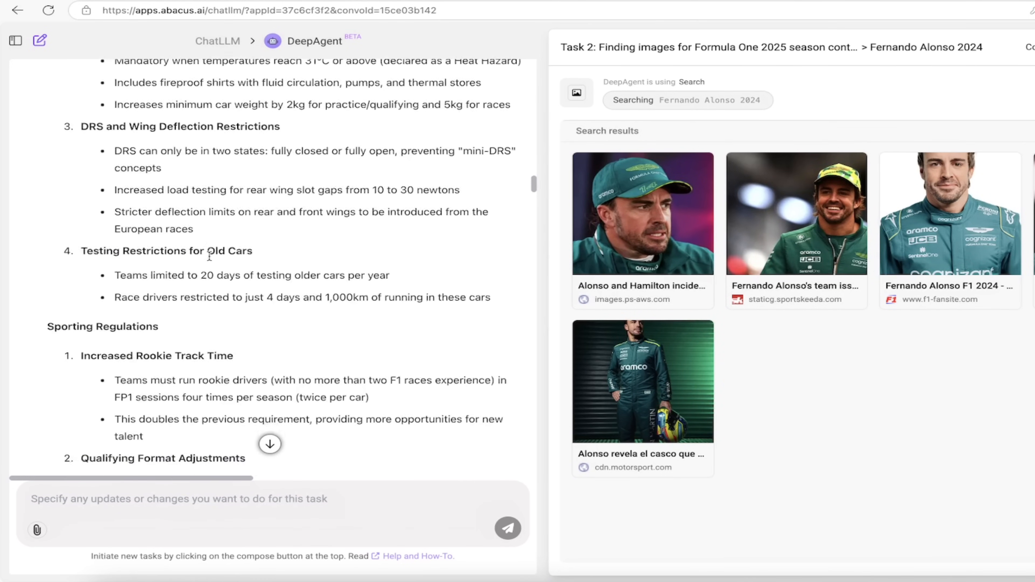
scroll(down, 3)
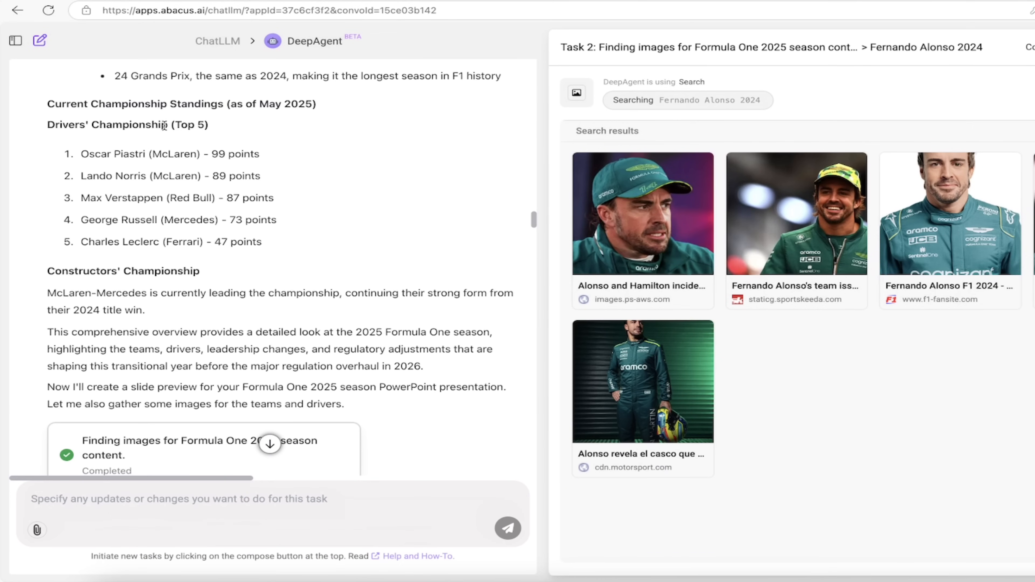
mouse_move(226, 247)
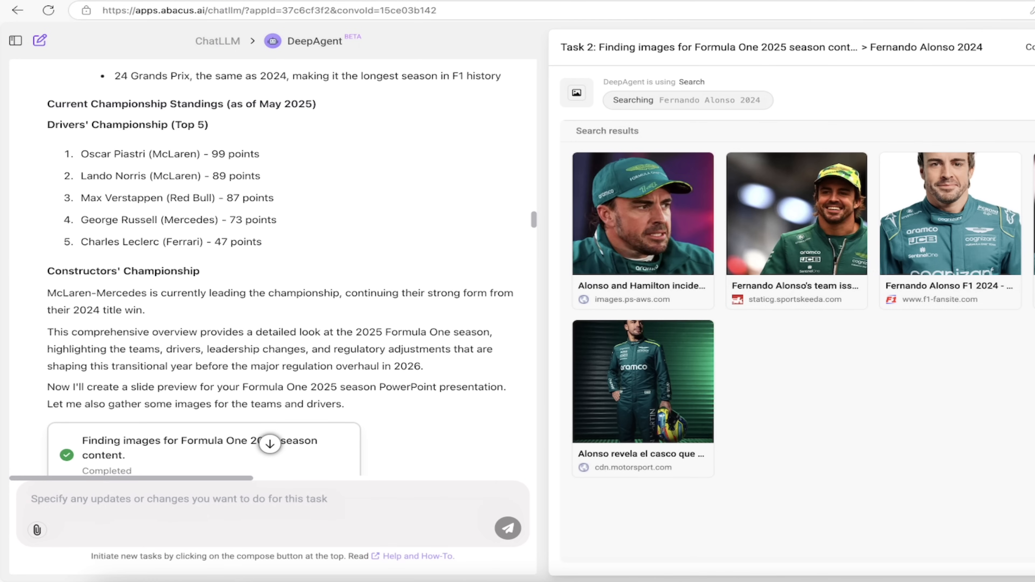
scroll(down, 3)
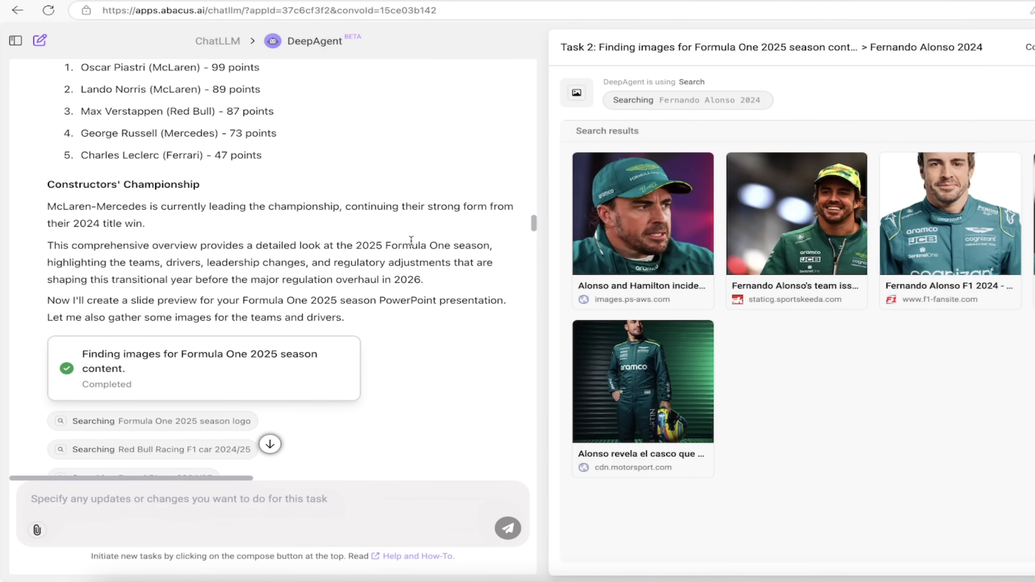
scroll(down, 3)
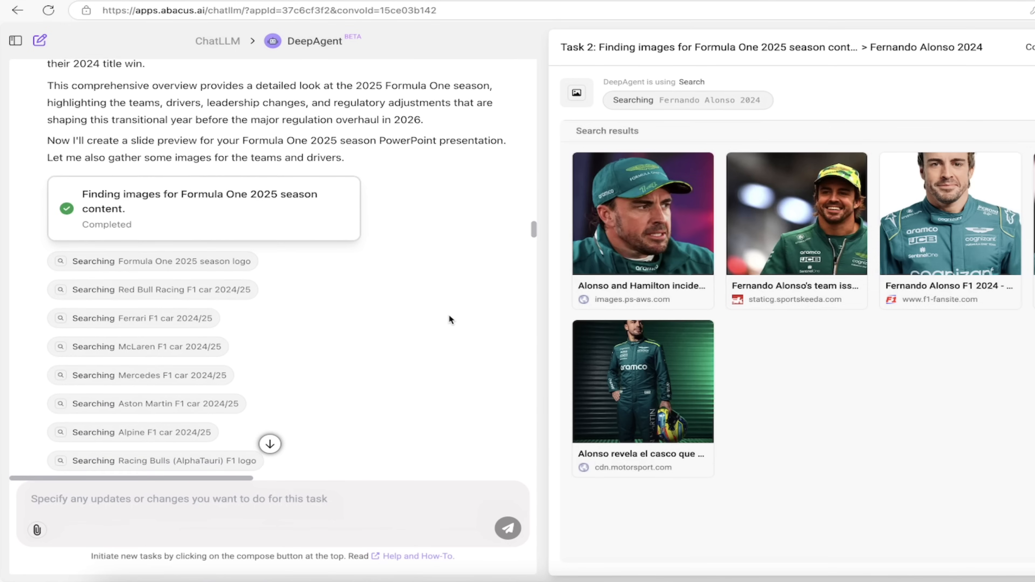
scroll(down, 3)
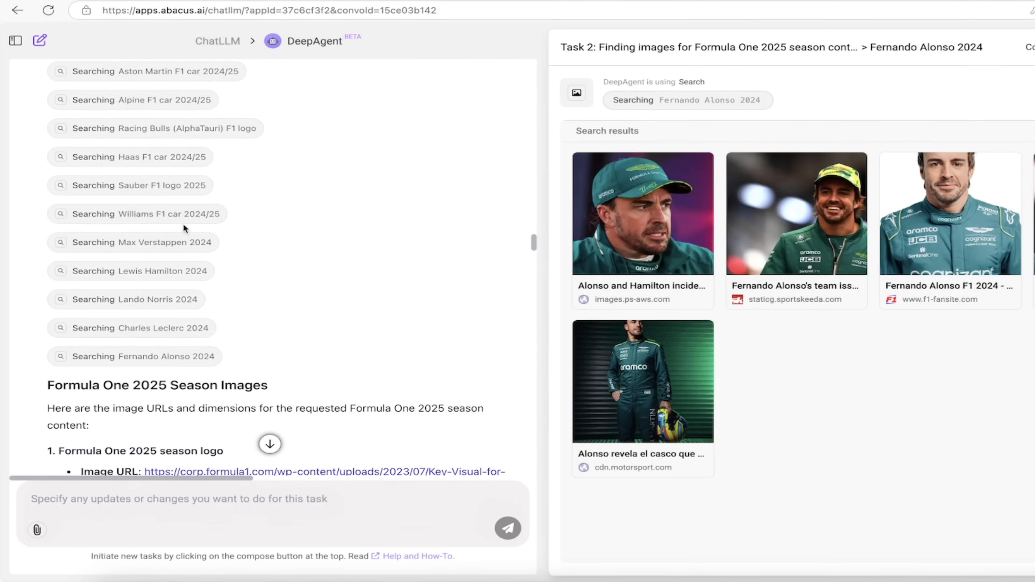
scroll(down, 3)
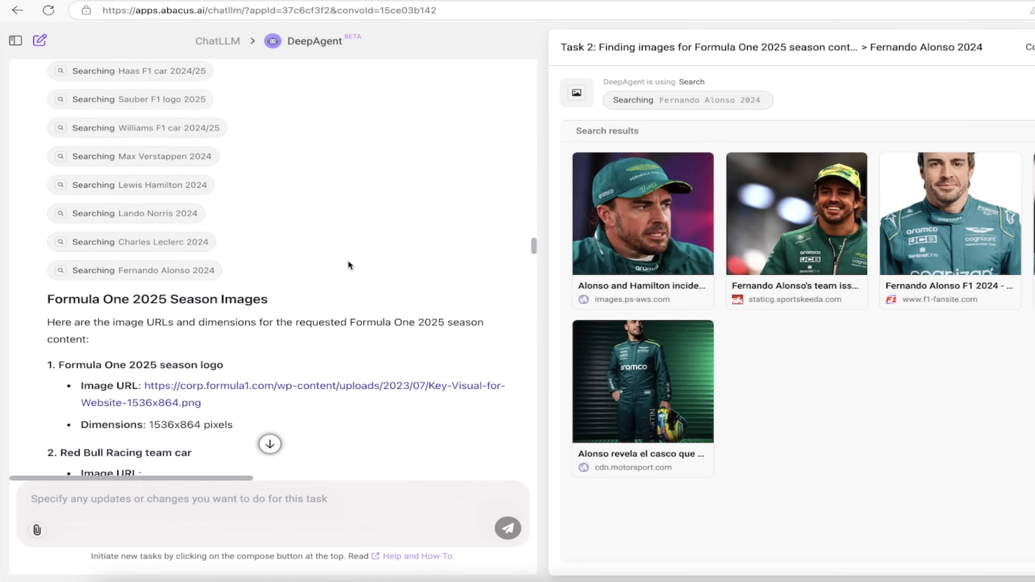
scroll(down, 3)
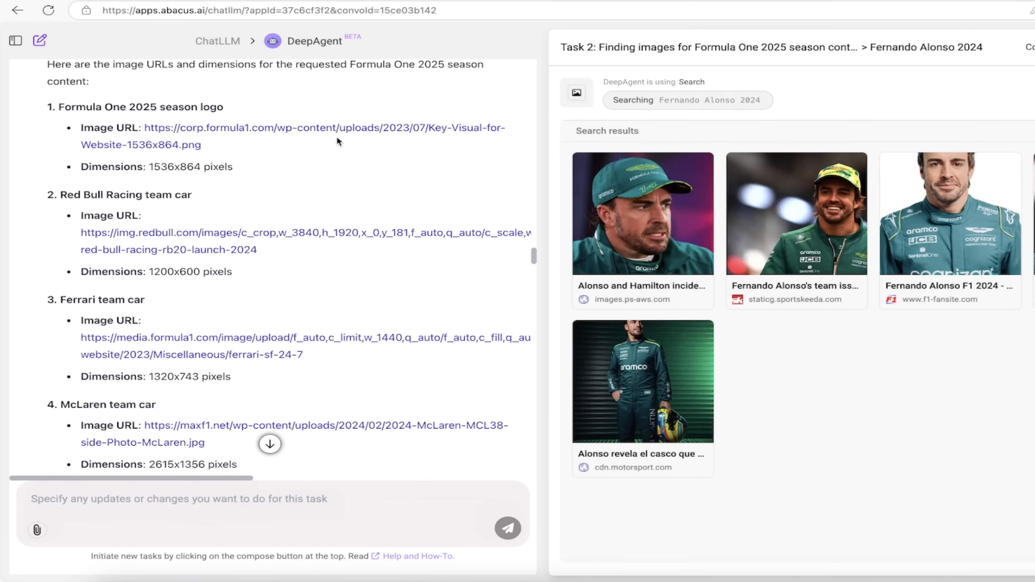
mouse_move(368, 132)
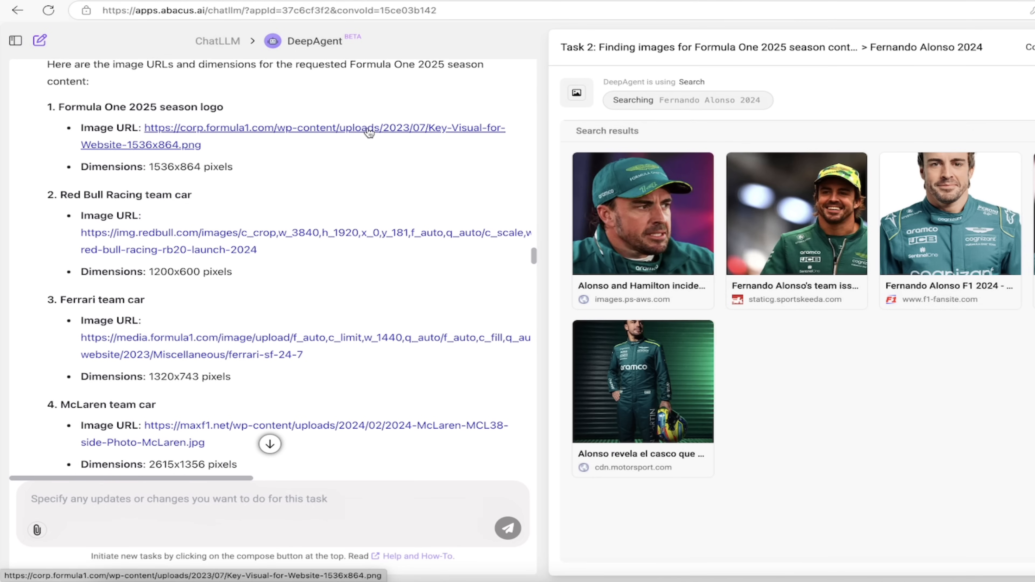
mouse_move(370, 133)
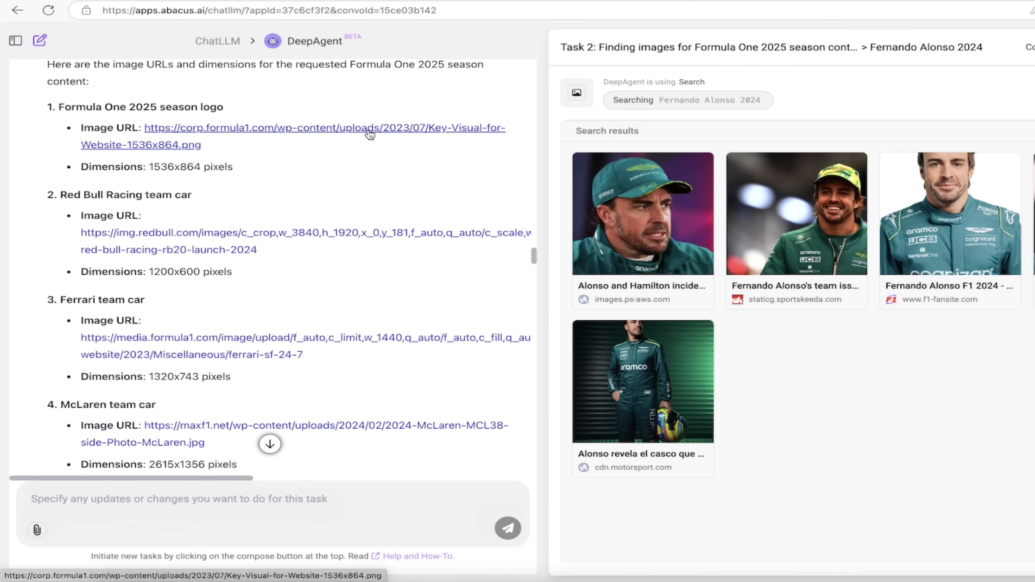
click(292, 127)
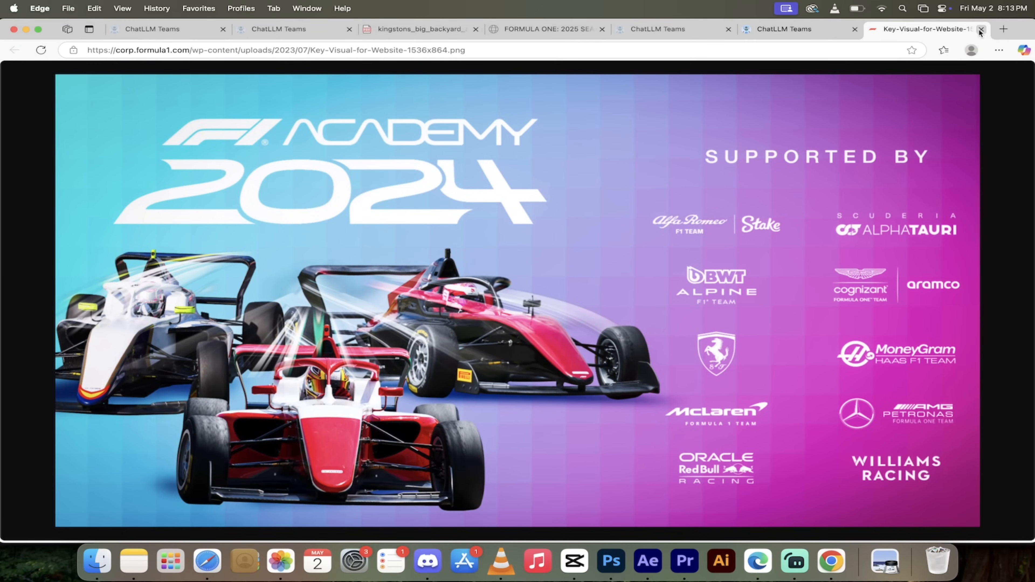
click(979, 29)
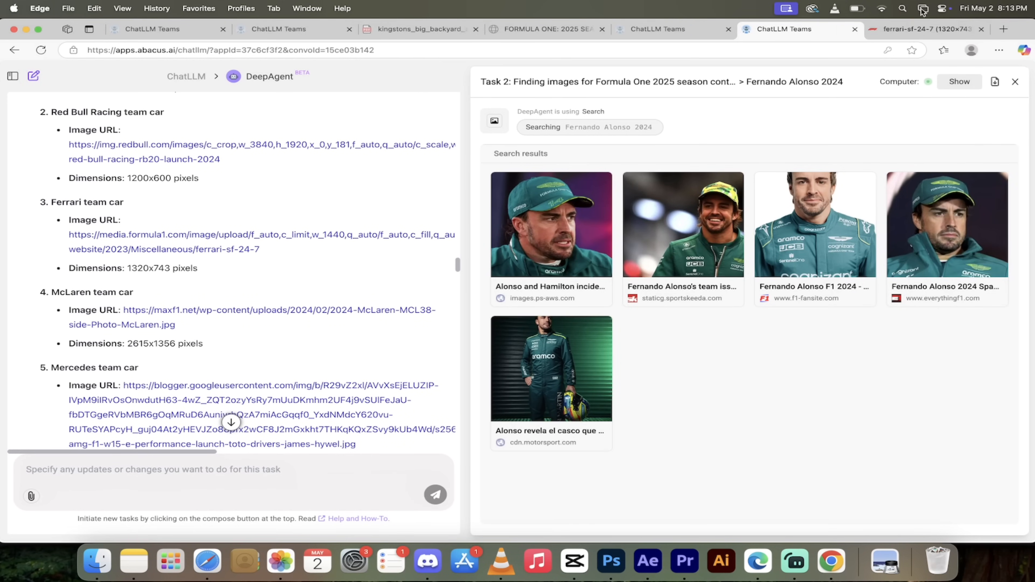
click(924, 29)
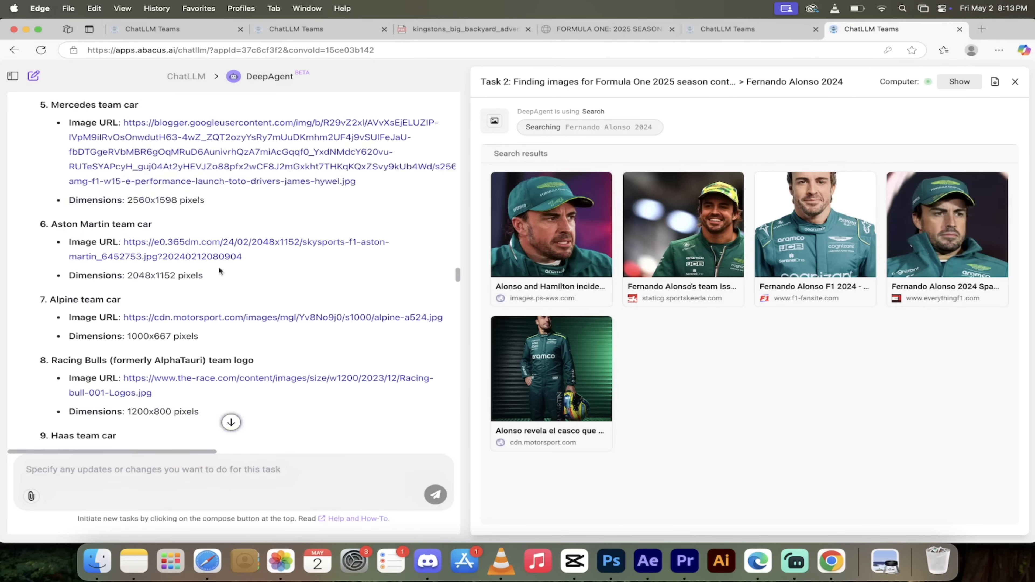
scroll(down, 3)
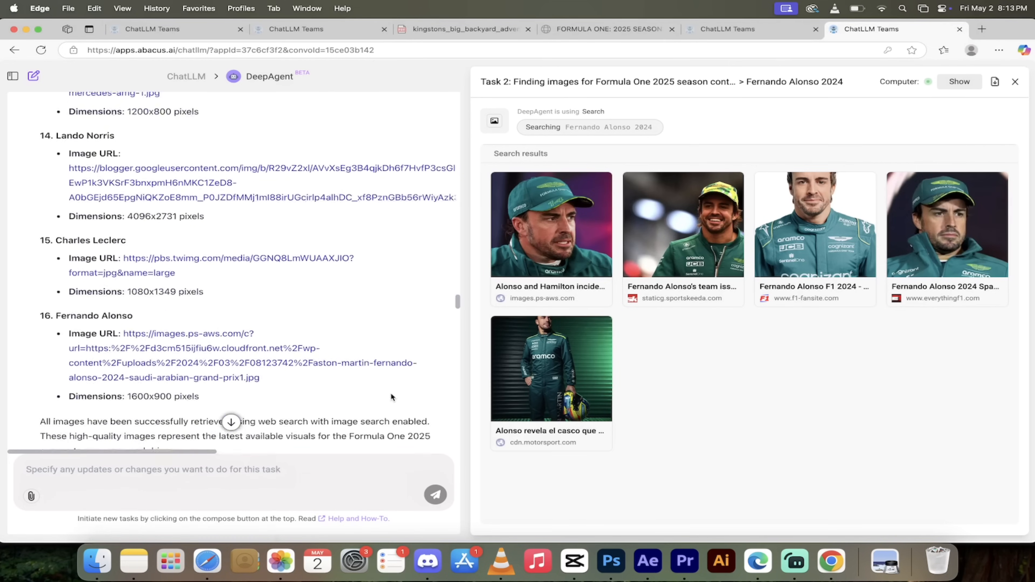
scroll(down, 3)
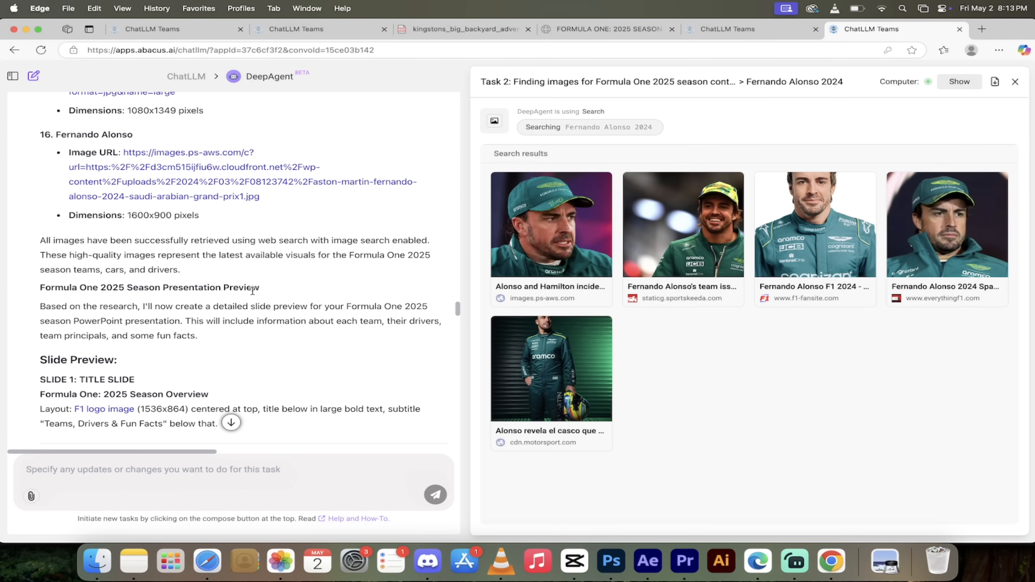
scroll(down, 3)
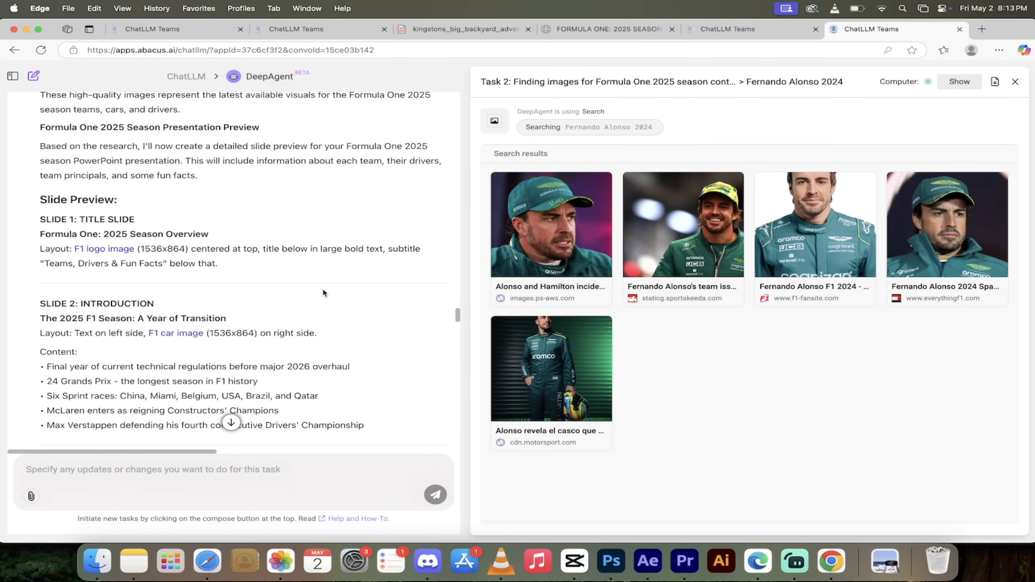
scroll(down, 3)
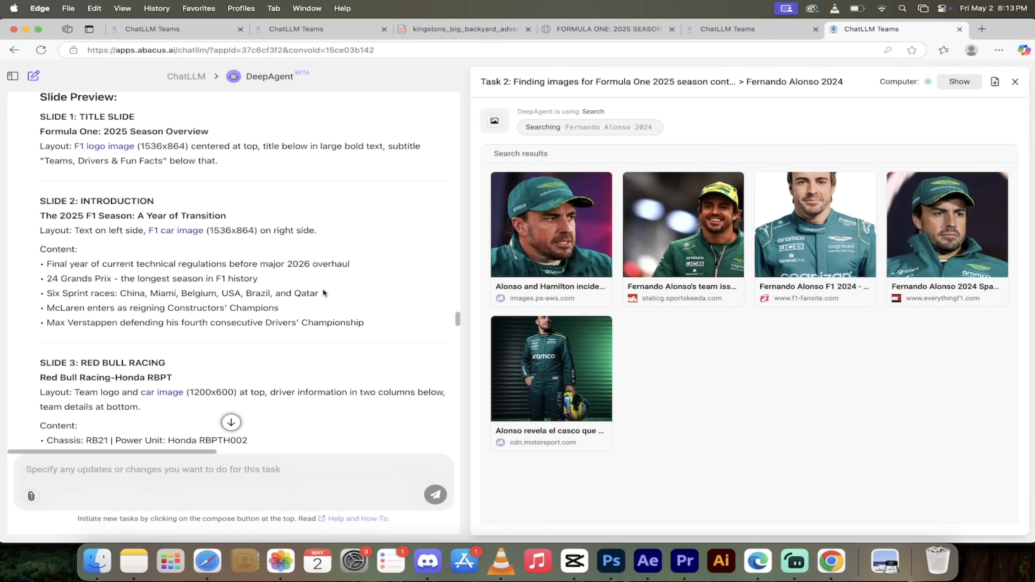
mouse_move(250, 246)
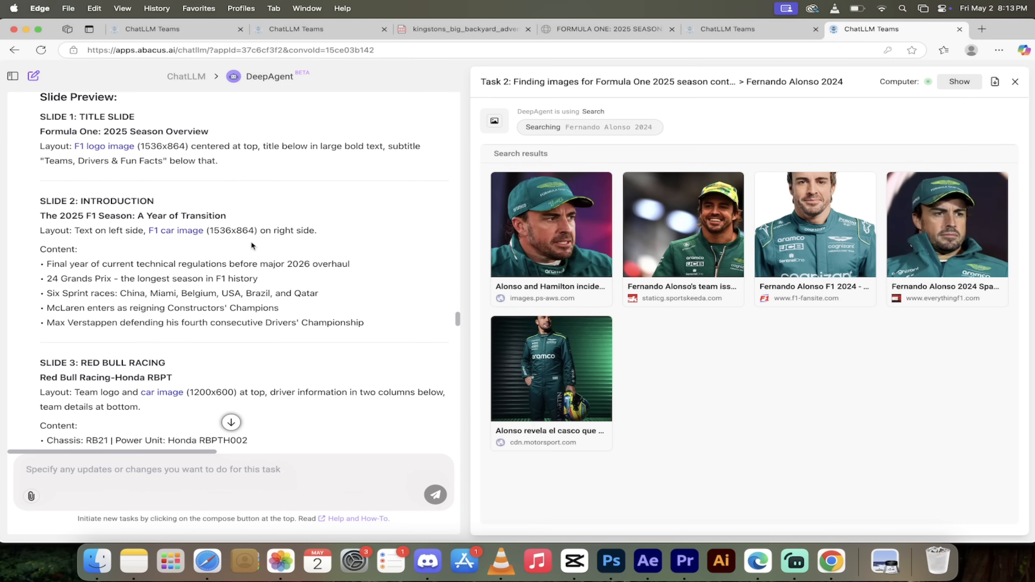
scroll(up, 3)
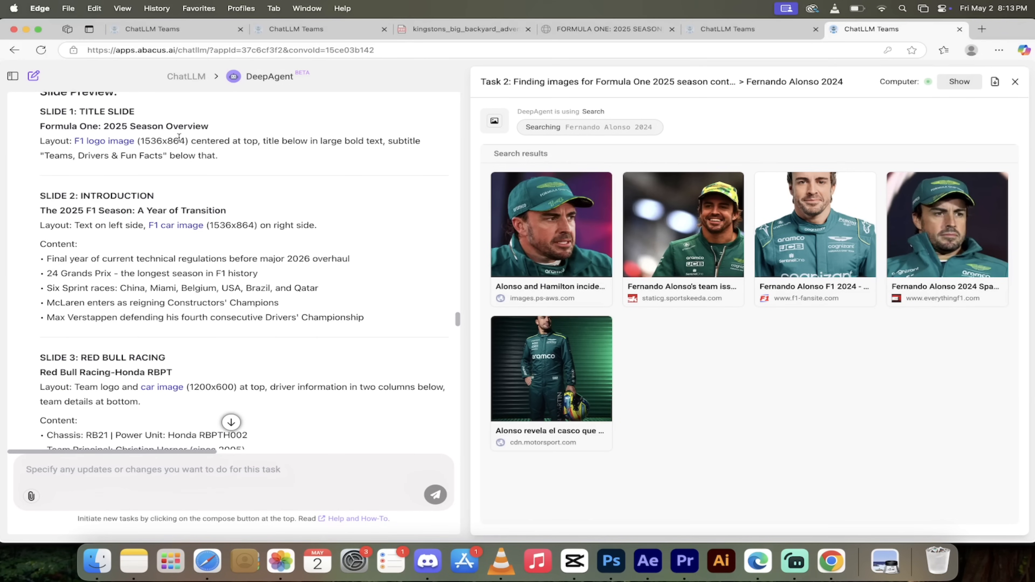
click(103, 141)
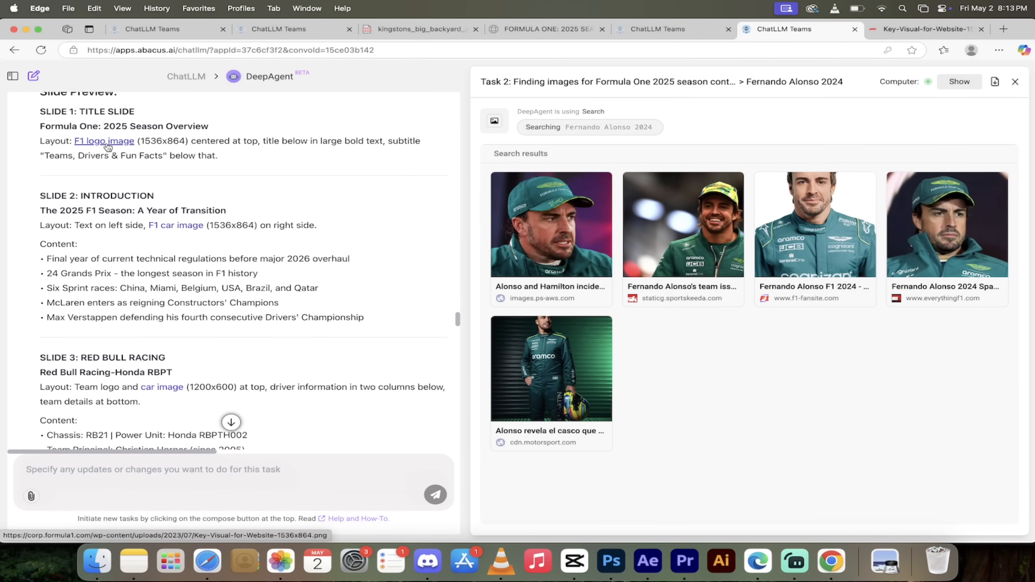
click(924, 29)
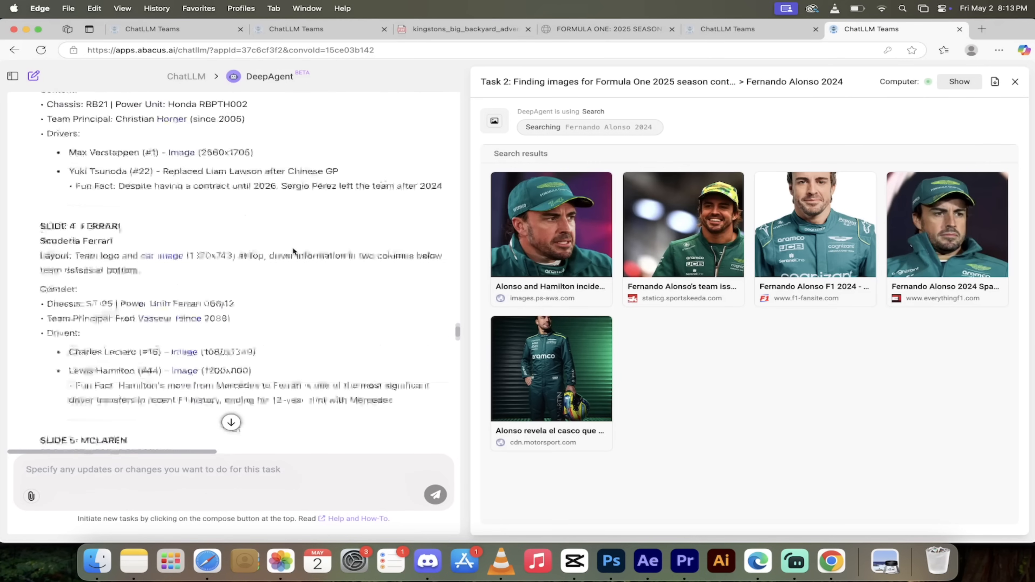
scroll(down, 3)
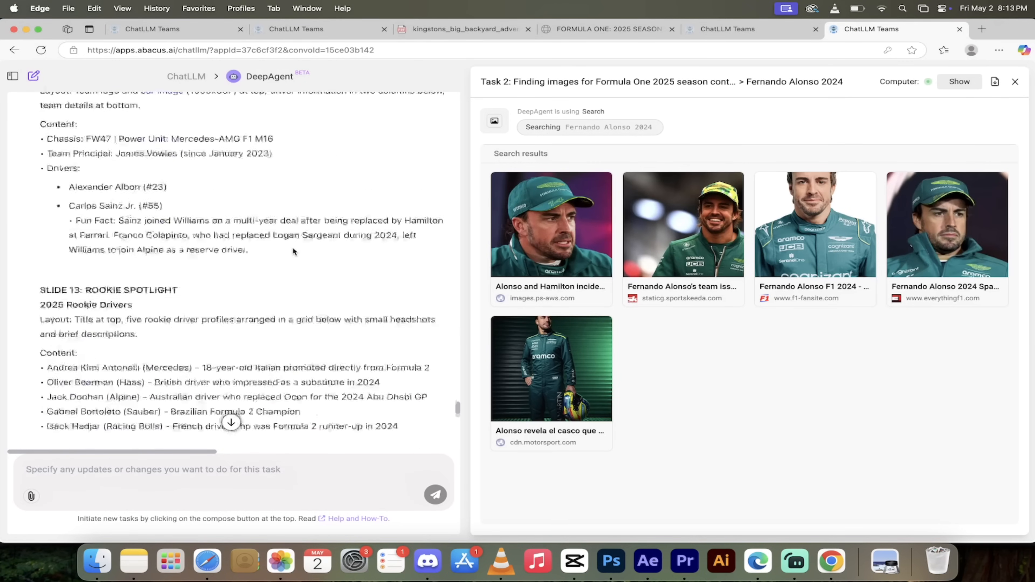
scroll(down, 3)
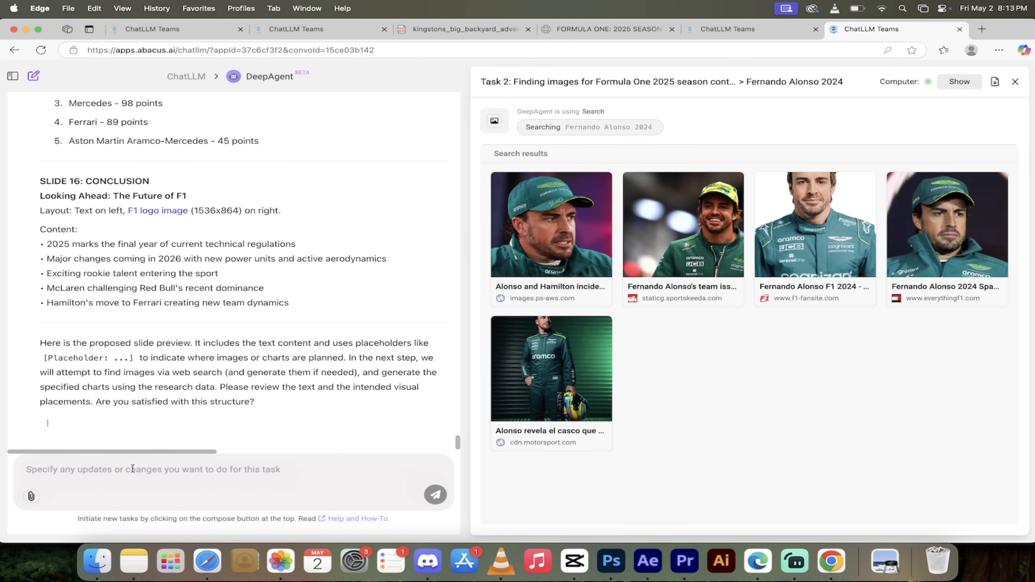
- Reply 'Yes I am.' to approve the slide structure with the Professional template
text(Yes I am. P)
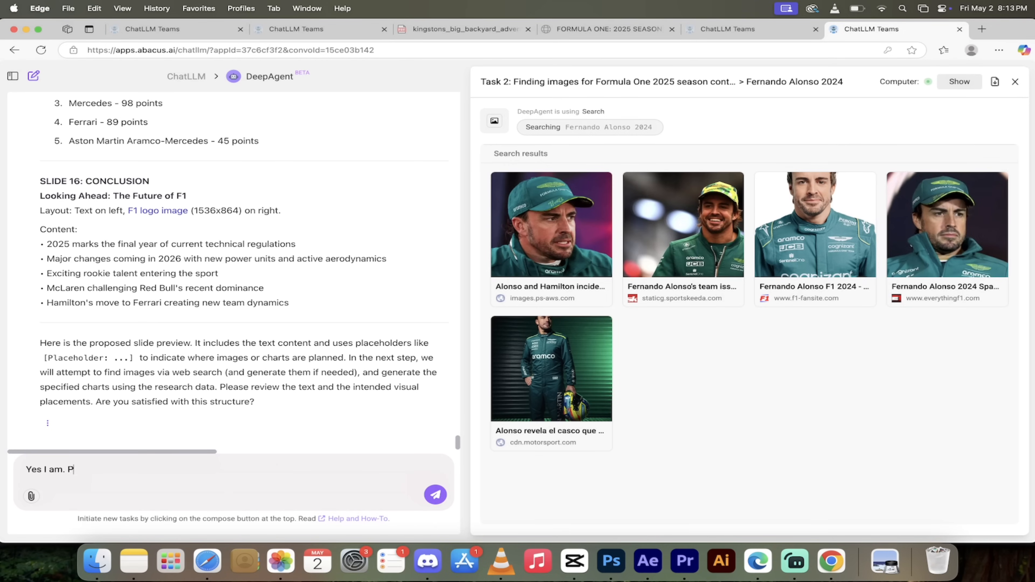
click(434, 495)
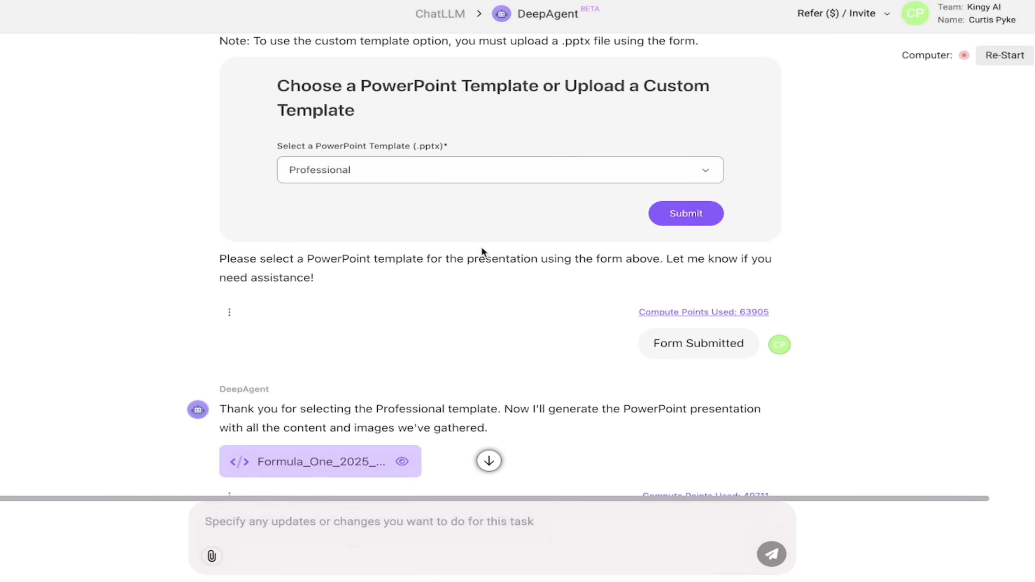
scroll(down, 3)
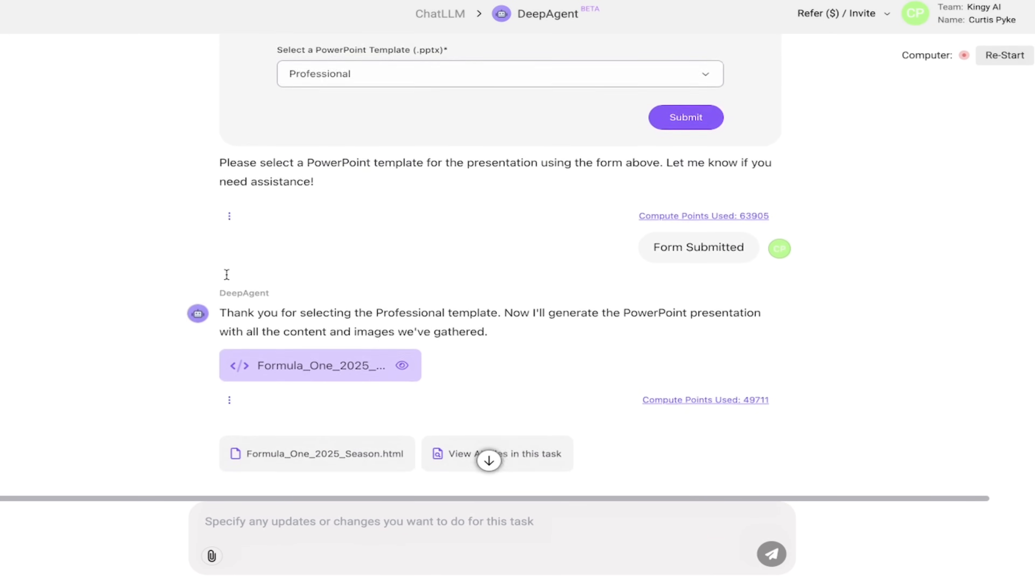
scroll(down, 3)
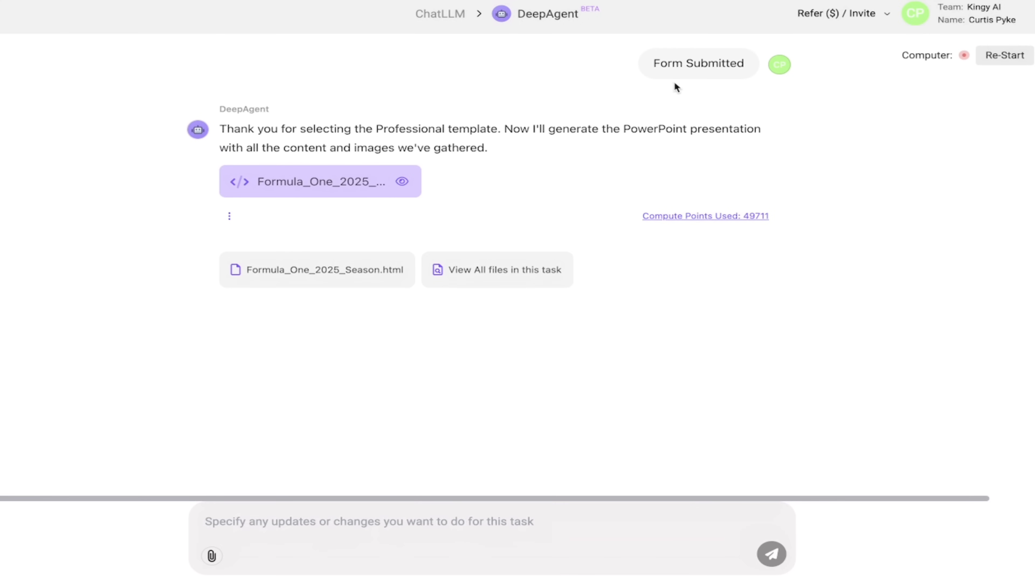
mouse_move(341, 205)
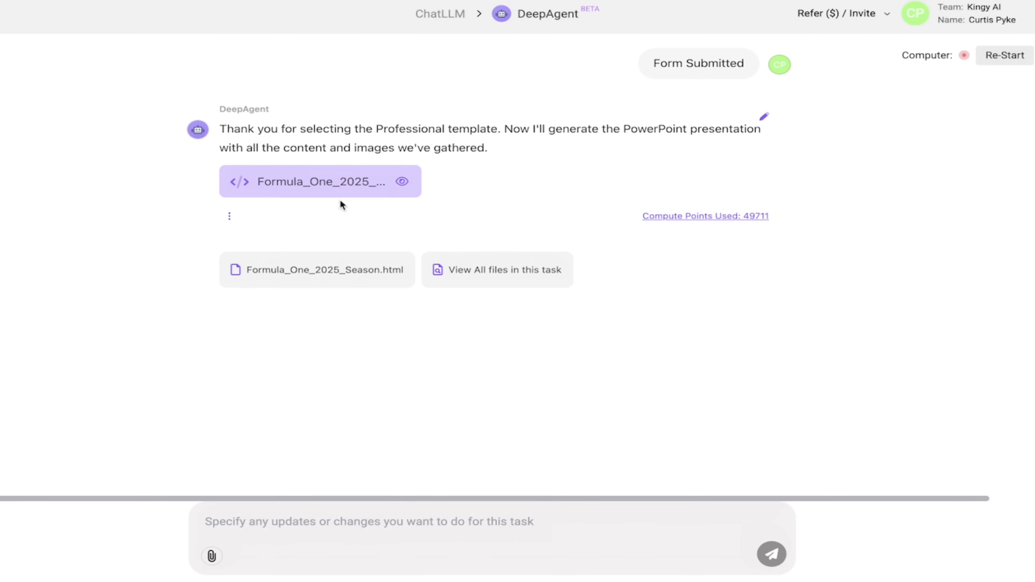
mouse_move(930, 55)
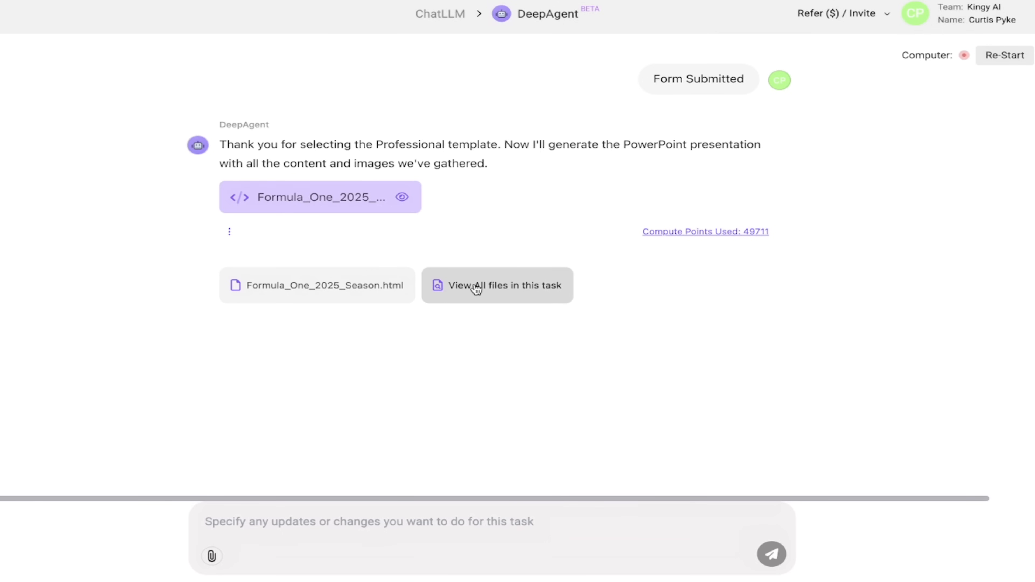
- Browse the task's files and download Formula_One_2025_Season.html in Edge
click(496, 285)
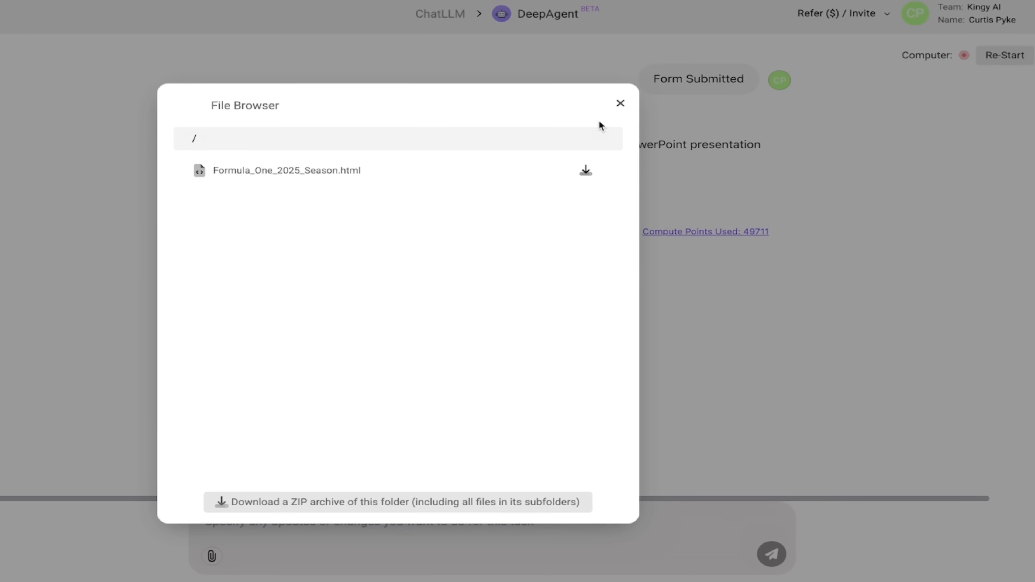
click(585, 170)
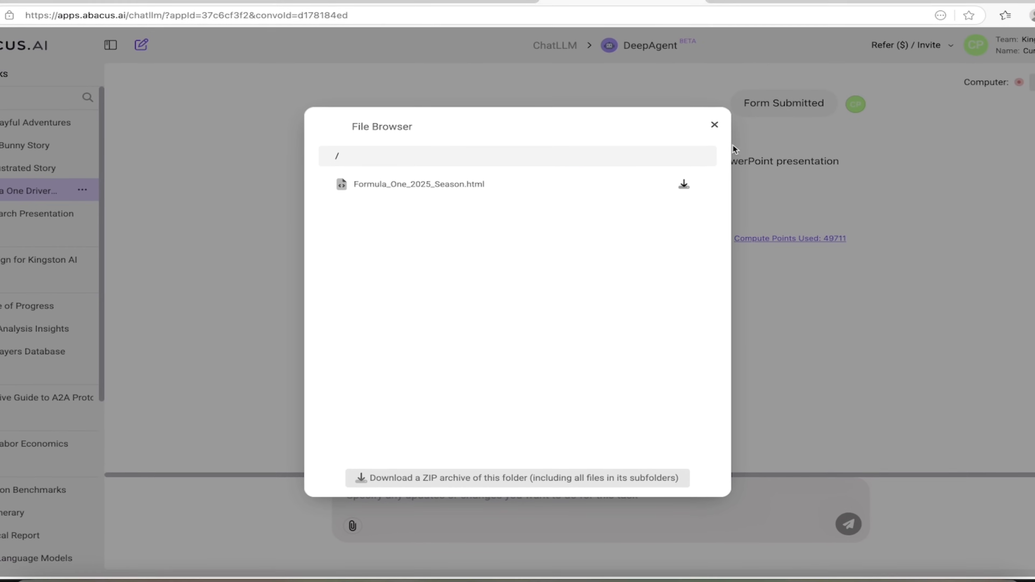
click(714, 125)
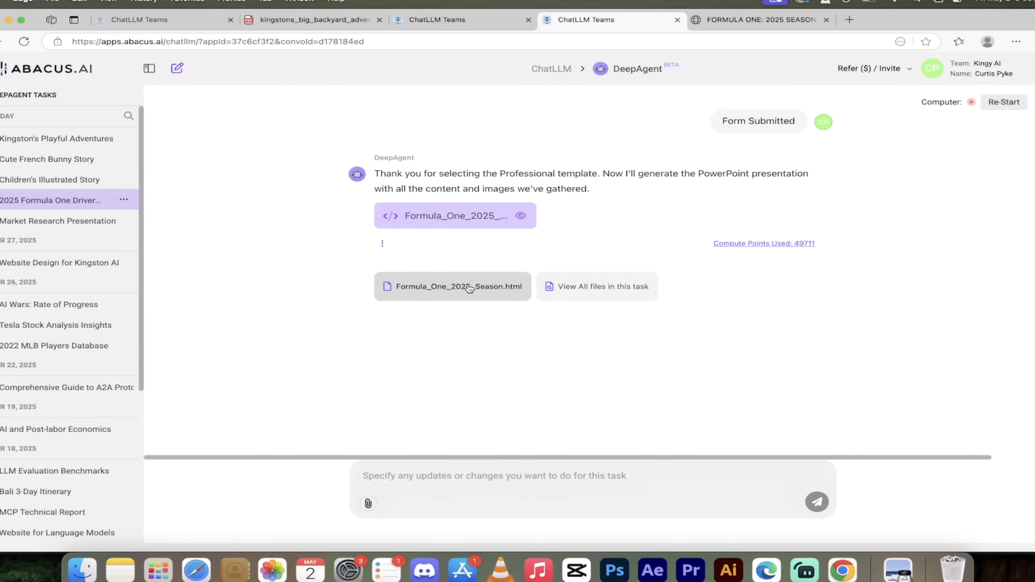
click(944, 50)
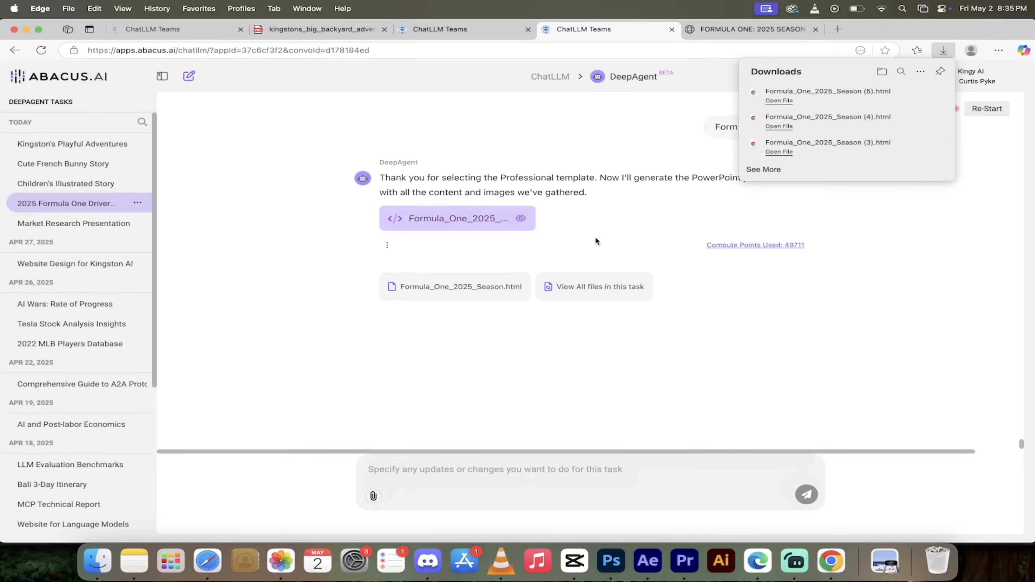
mouse_move(749, 30)
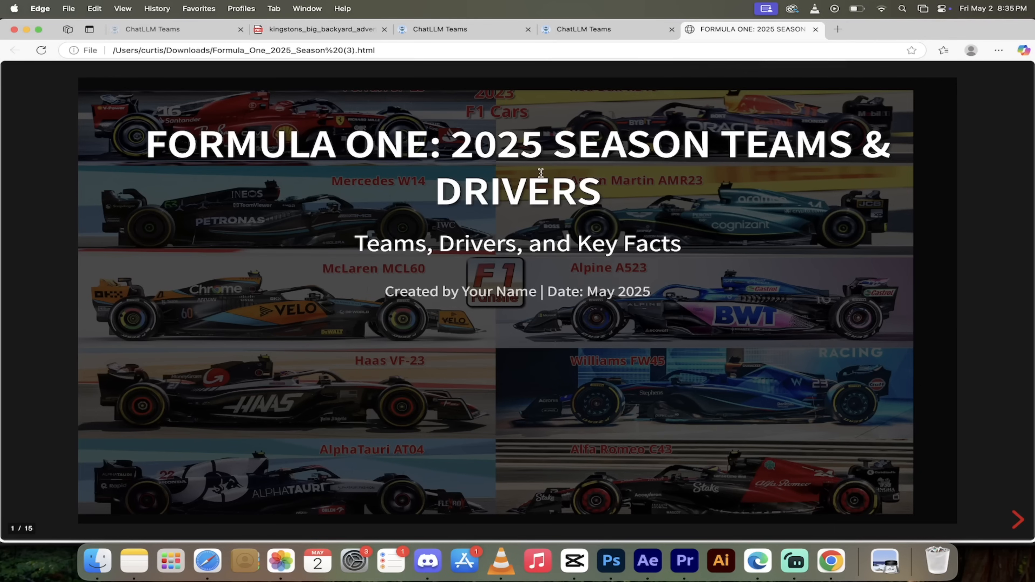
mouse_move(553, 156)
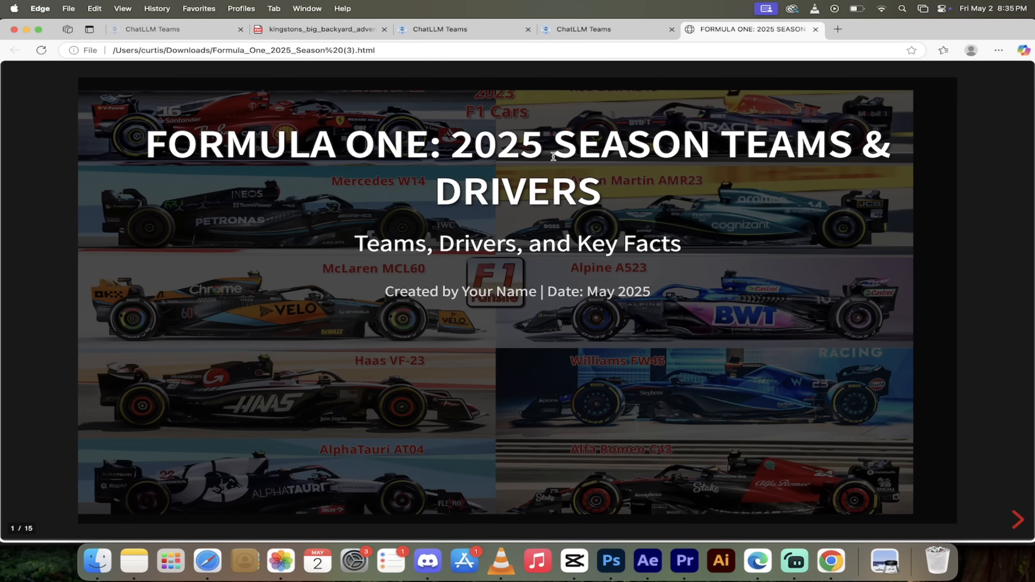
mouse_move(591, 271)
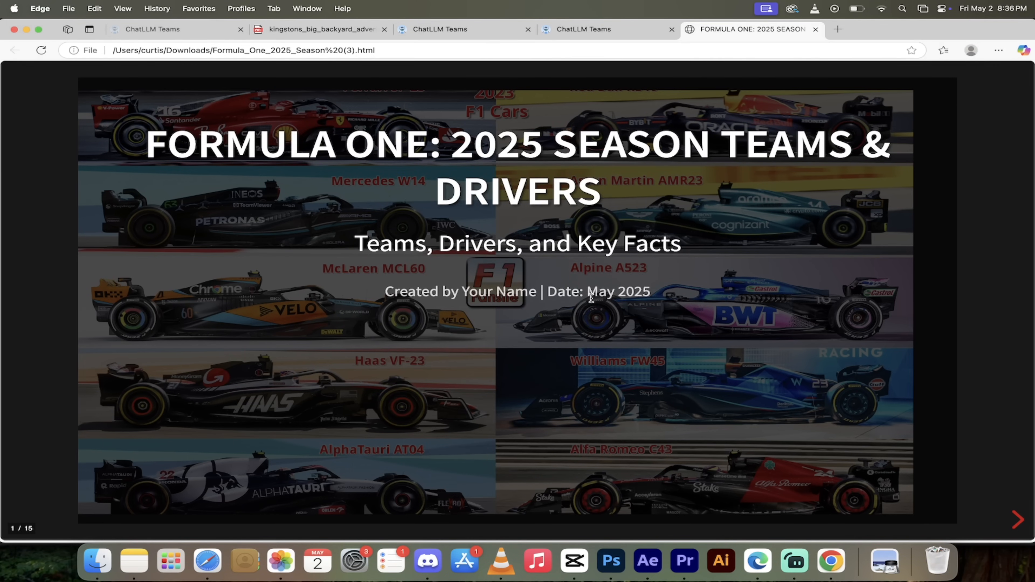
mouse_move(1014, 516)
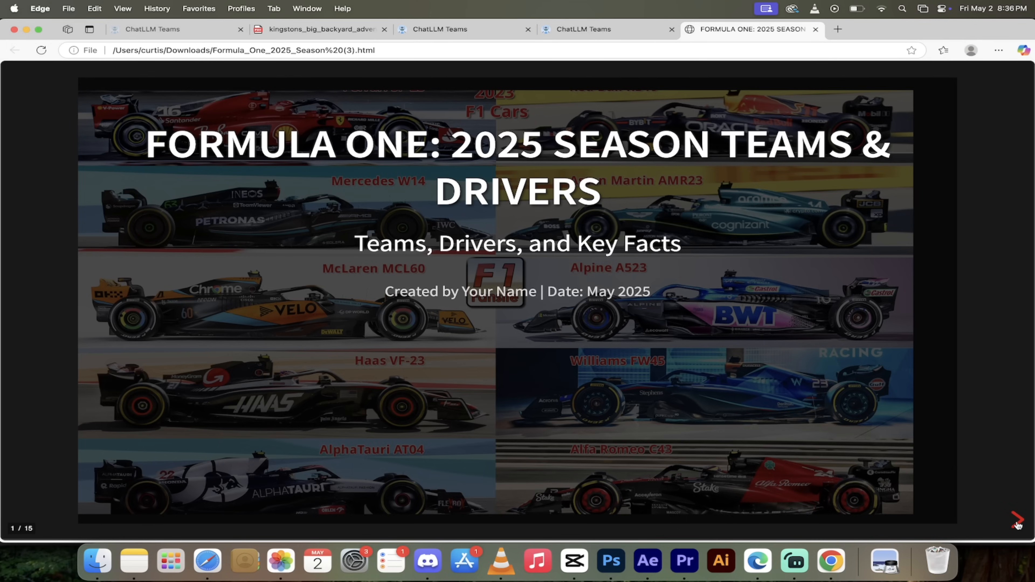
- Advance through the Season Overview, Red Bull Racing, Ferrari and McLaren-Mercedes slides
click(1016, 520)
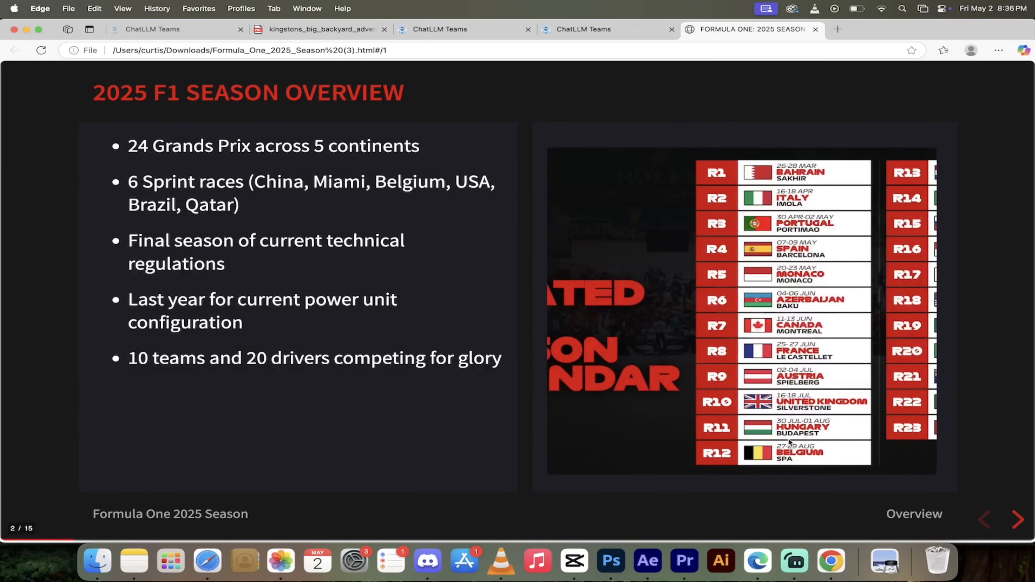
mouse_move(361, 163)
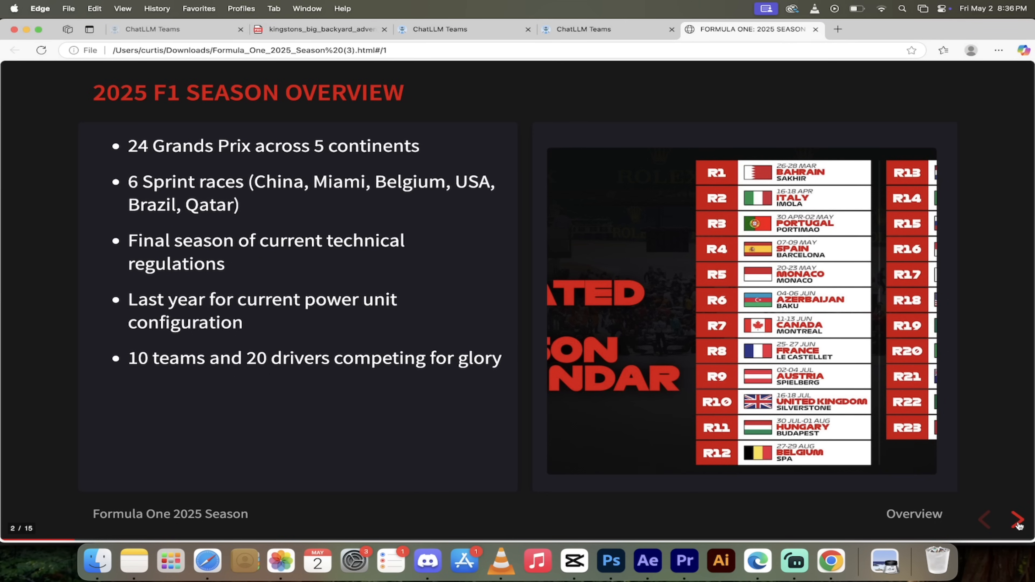
click(1016, 519)
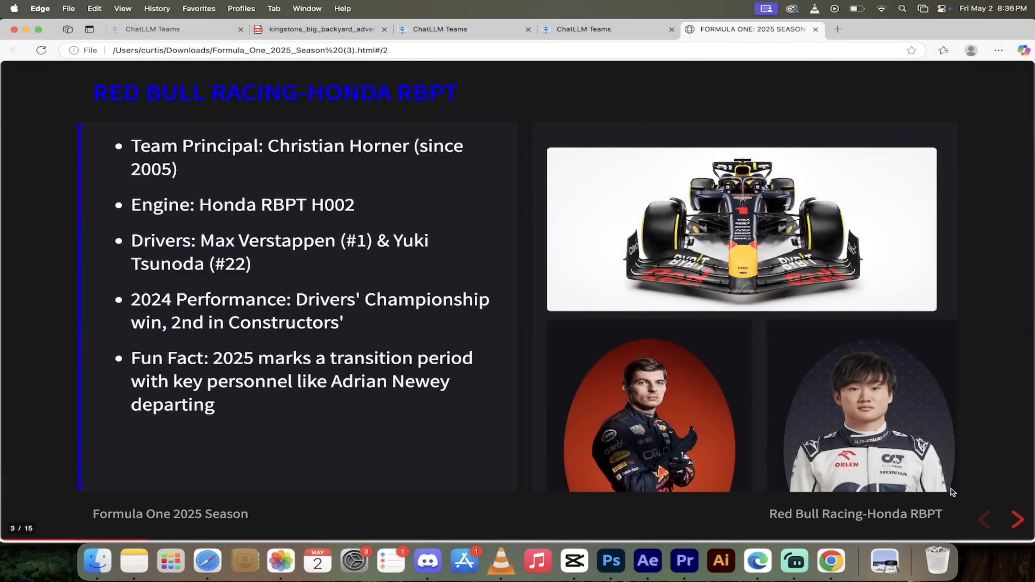
mouse_move(817, 427)
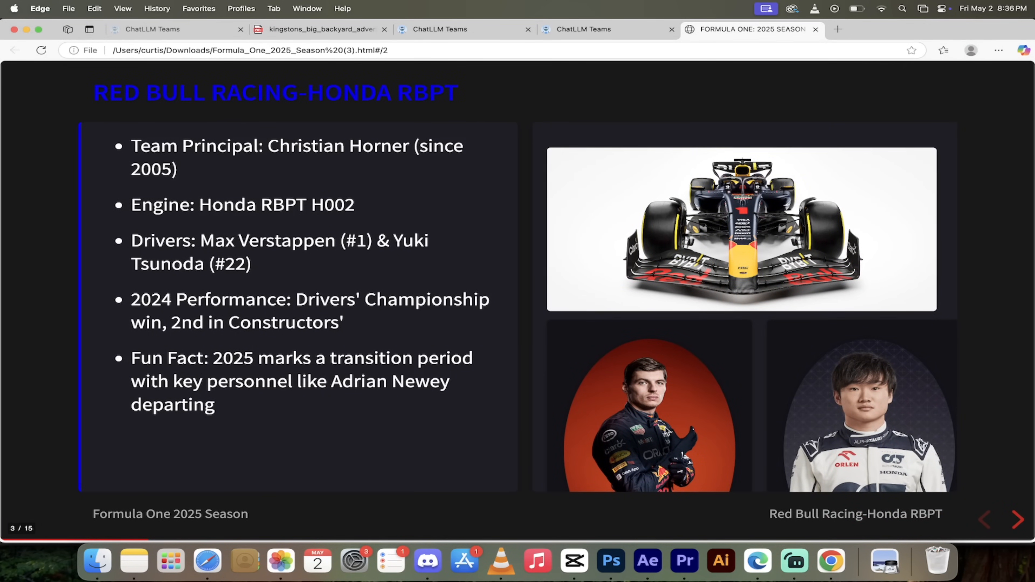
mouse_move(350, 278)
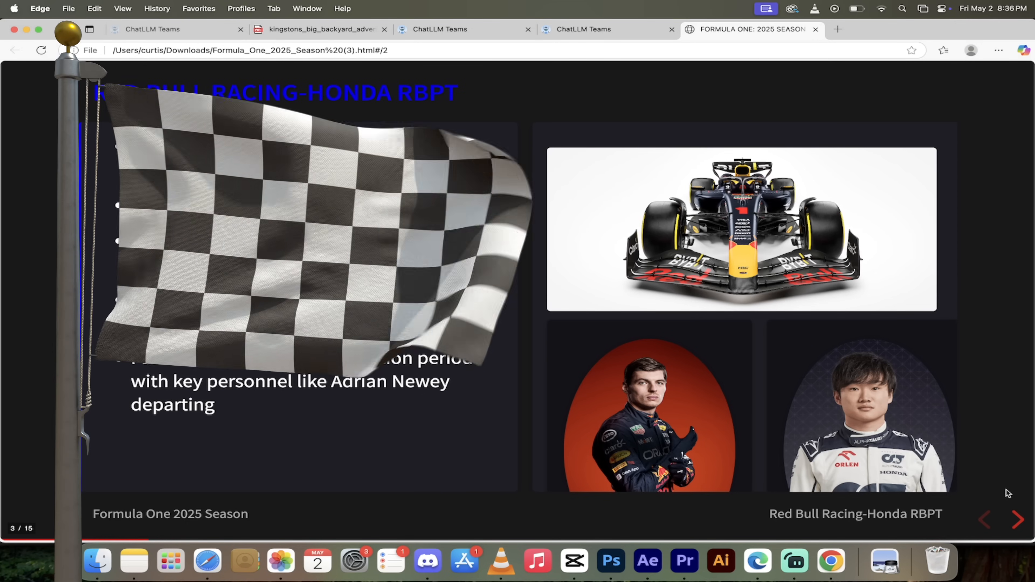
click(1018, 520)
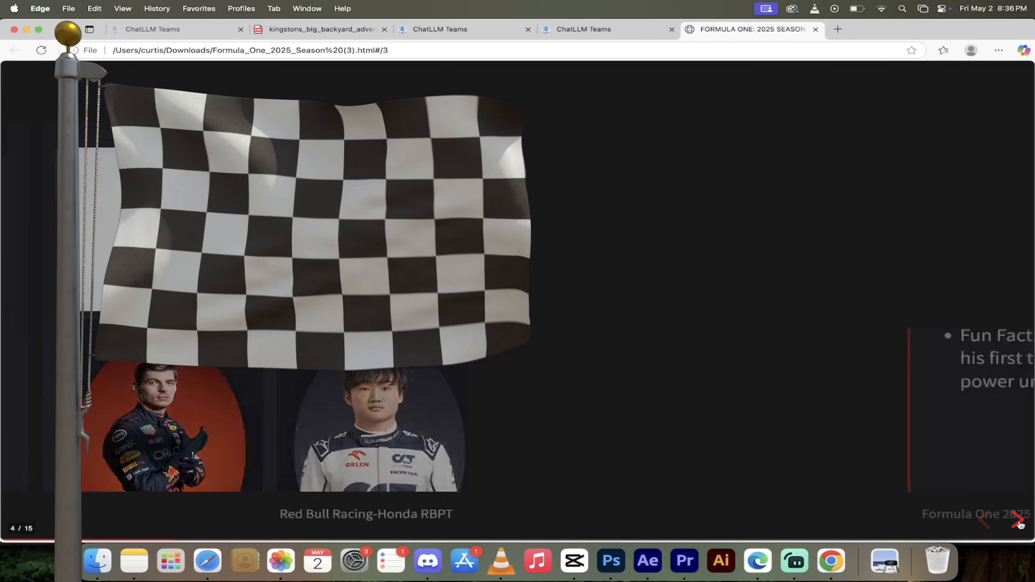
click(1015, 519)
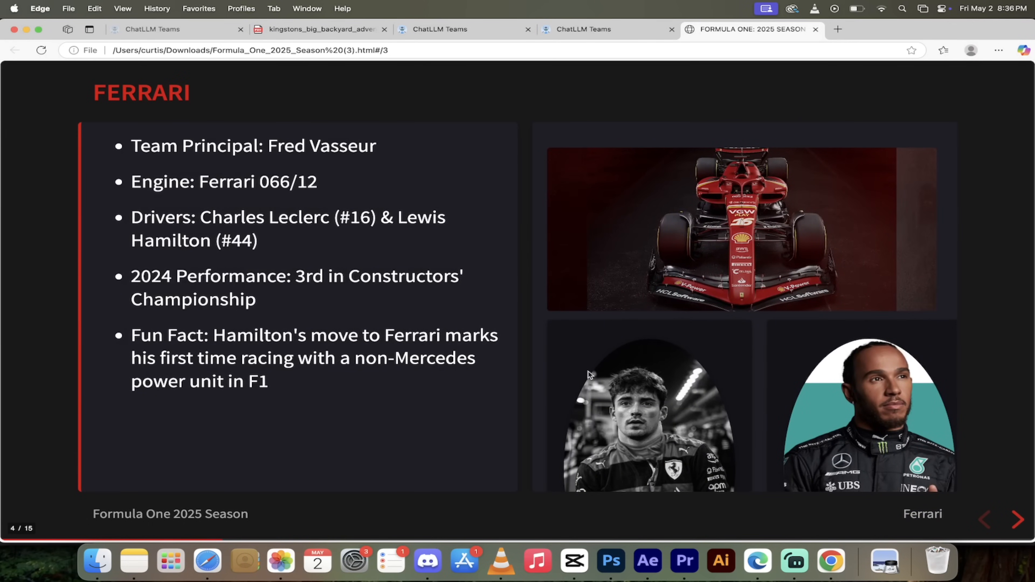
mouse_move(697, 415)
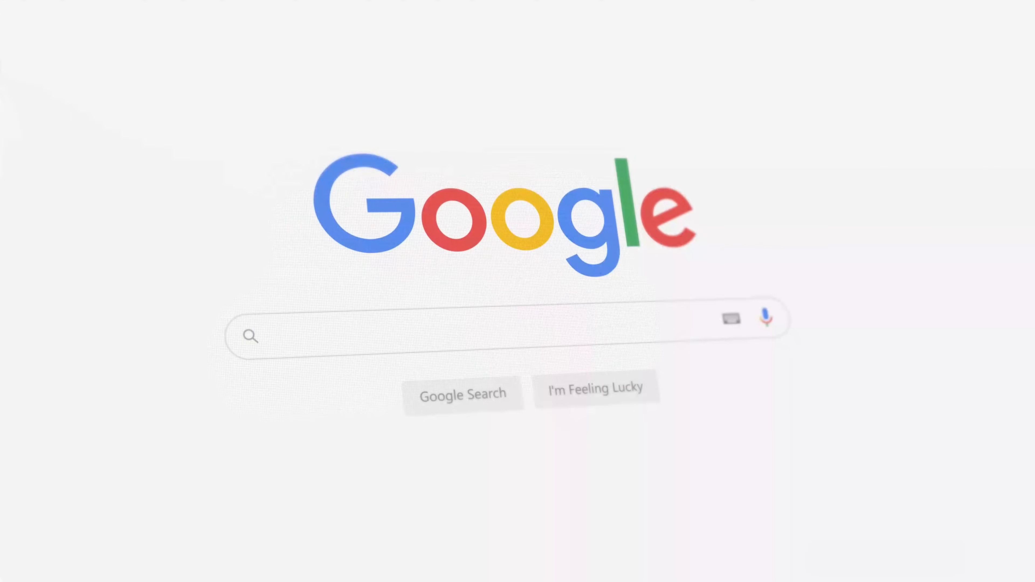
- Continue past 'F1 World Championship' to the Mercedes-AMG Petronas and Aston Martin Aramco slides (7 of 15)
text(F1 World Championship)
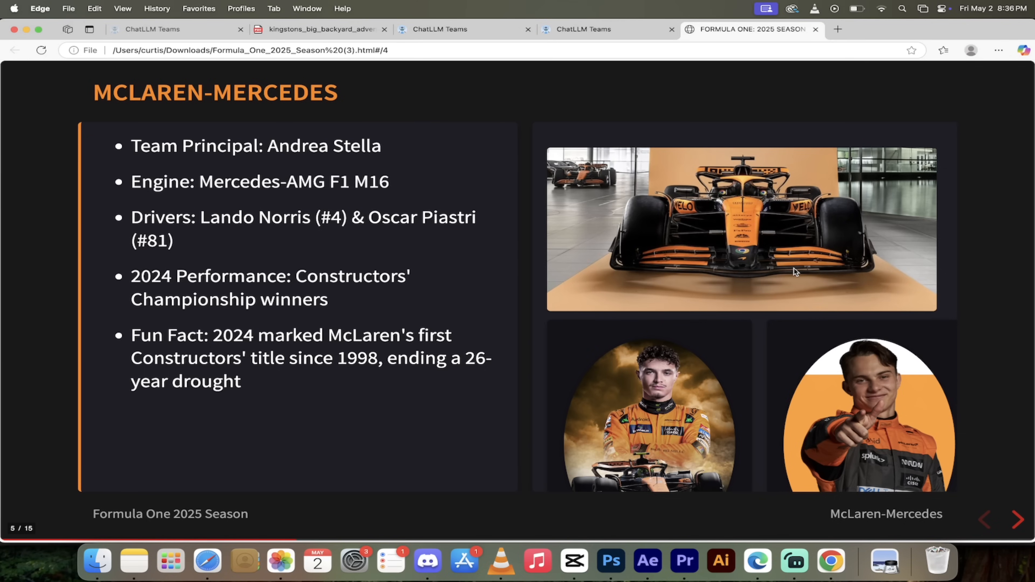
mouse_move(666, 405)
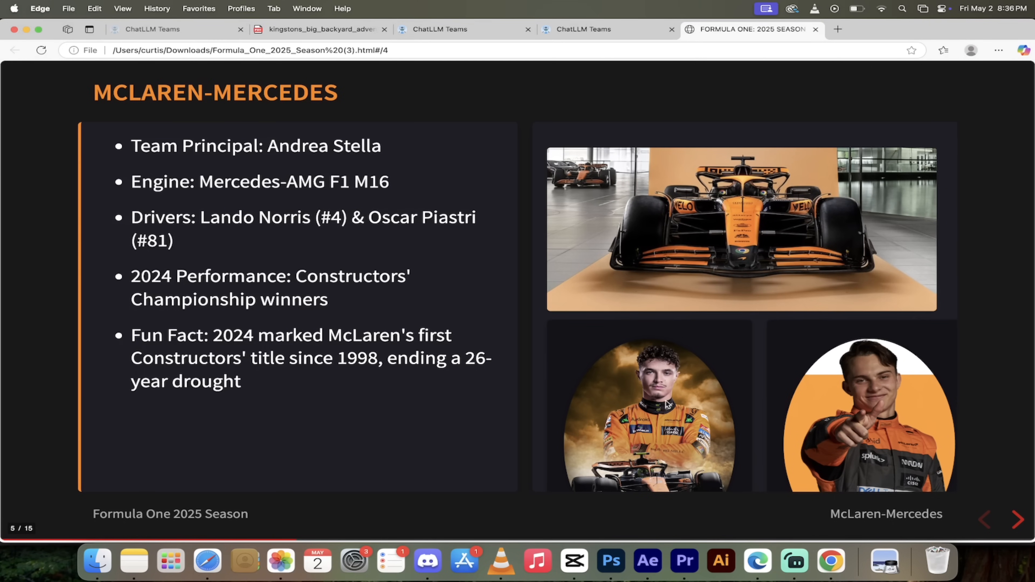
mouse_move(1017, 520)
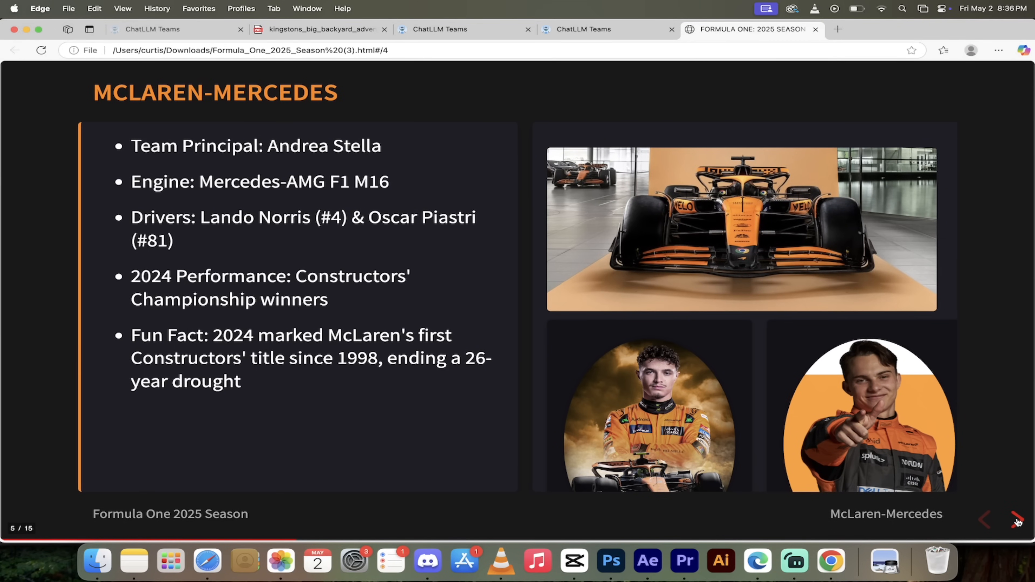
click(1019, 520)
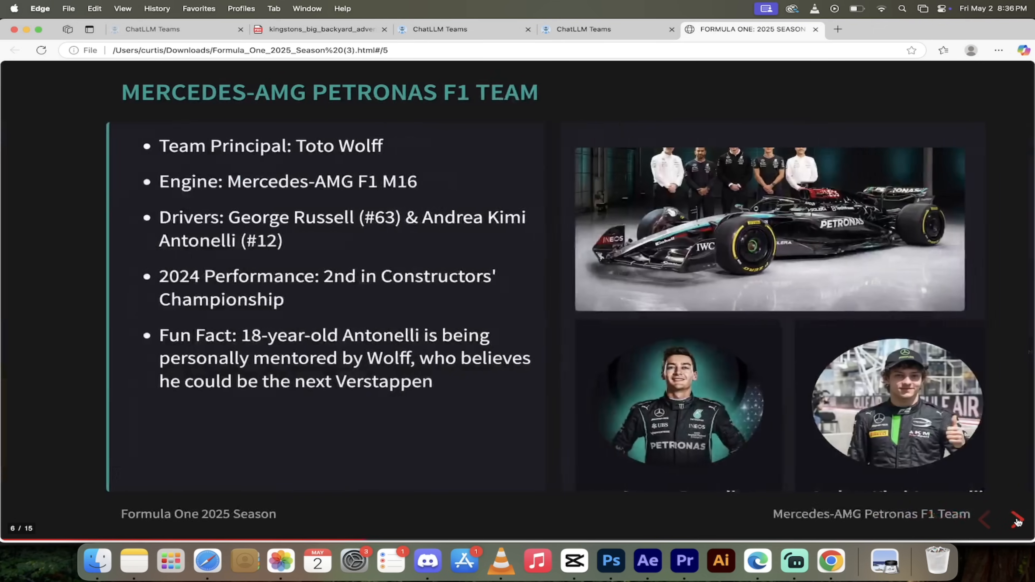
click(1017, 519)
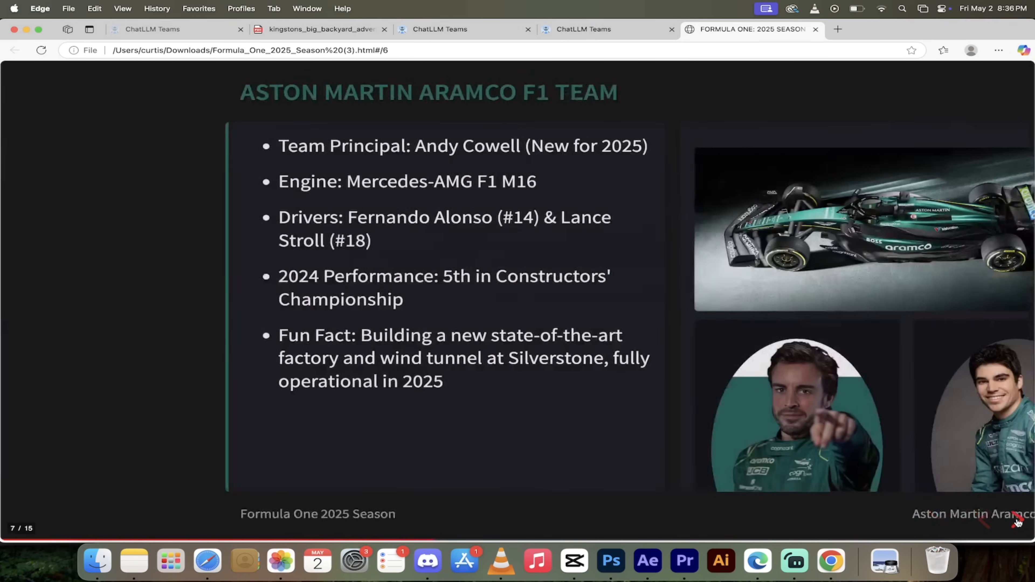